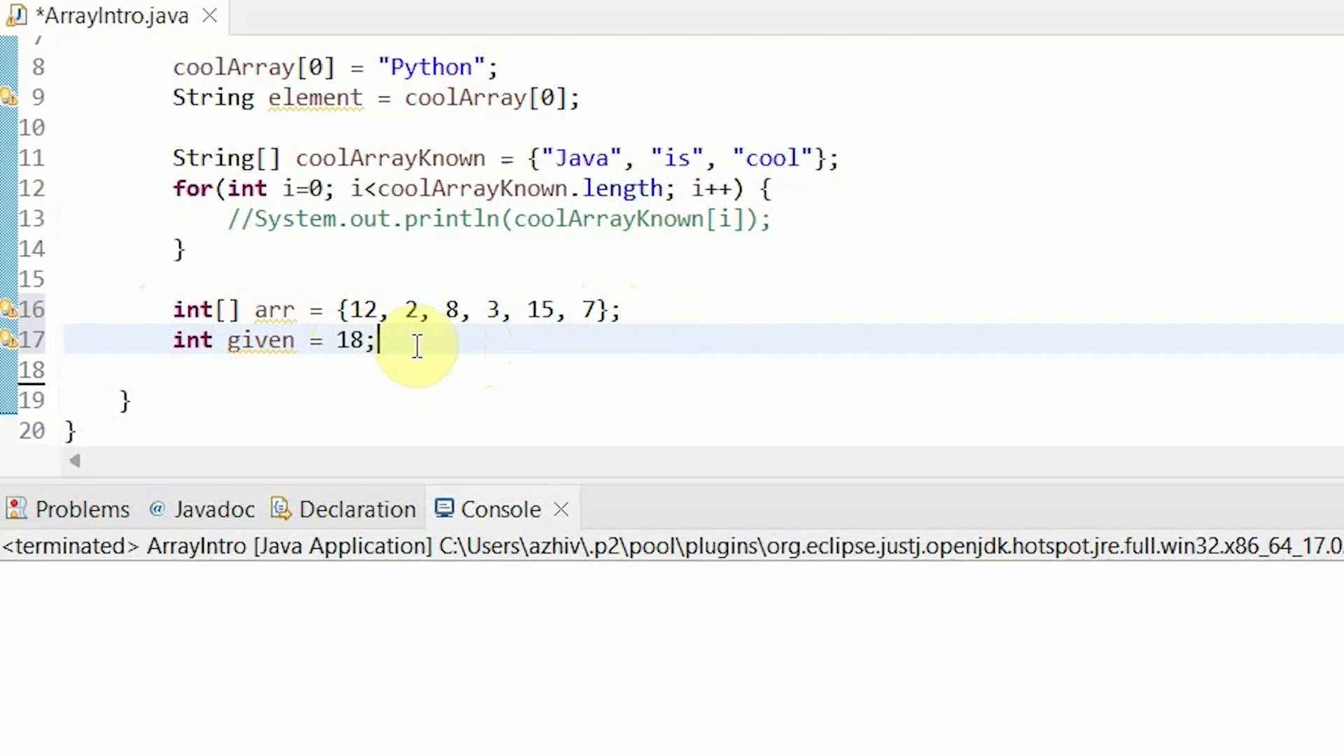
Write the outer loop for(int first=0; first<arr.length-1; first++) { } below int given = 18;.
type("for(")
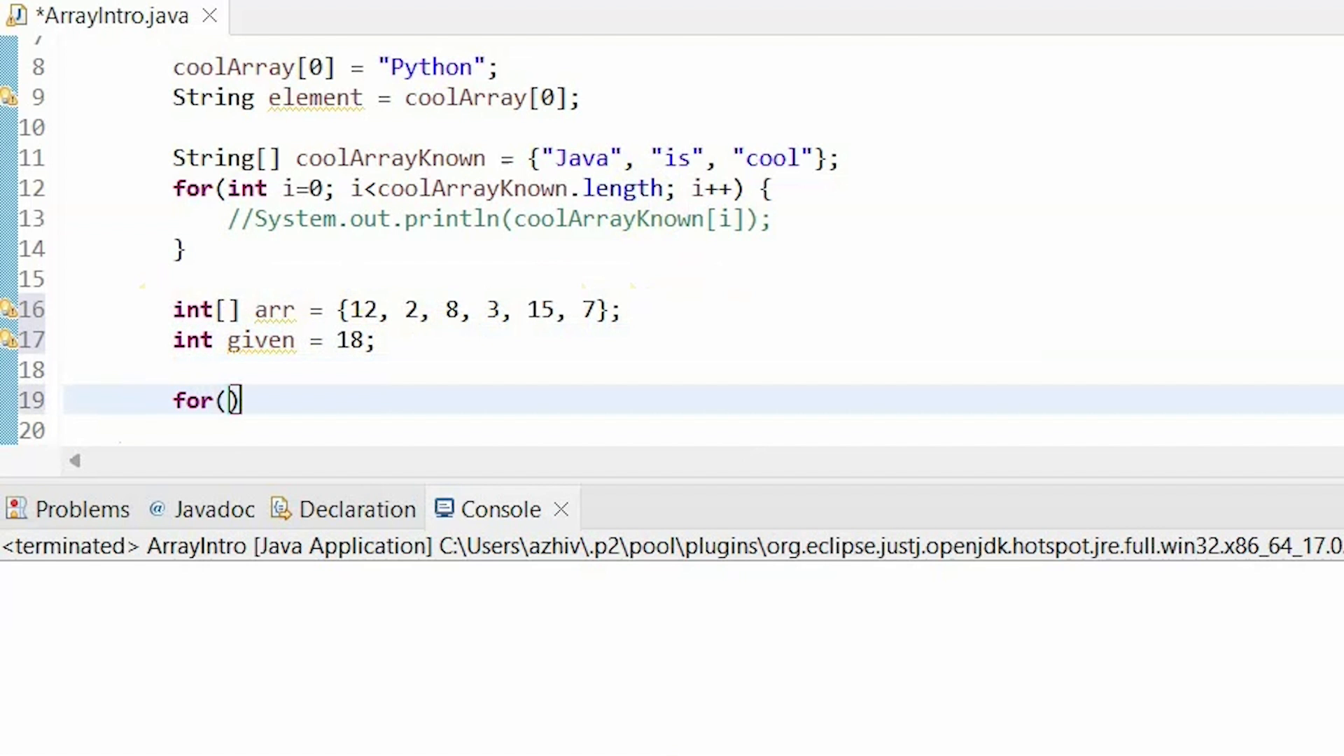
type("first=0;")
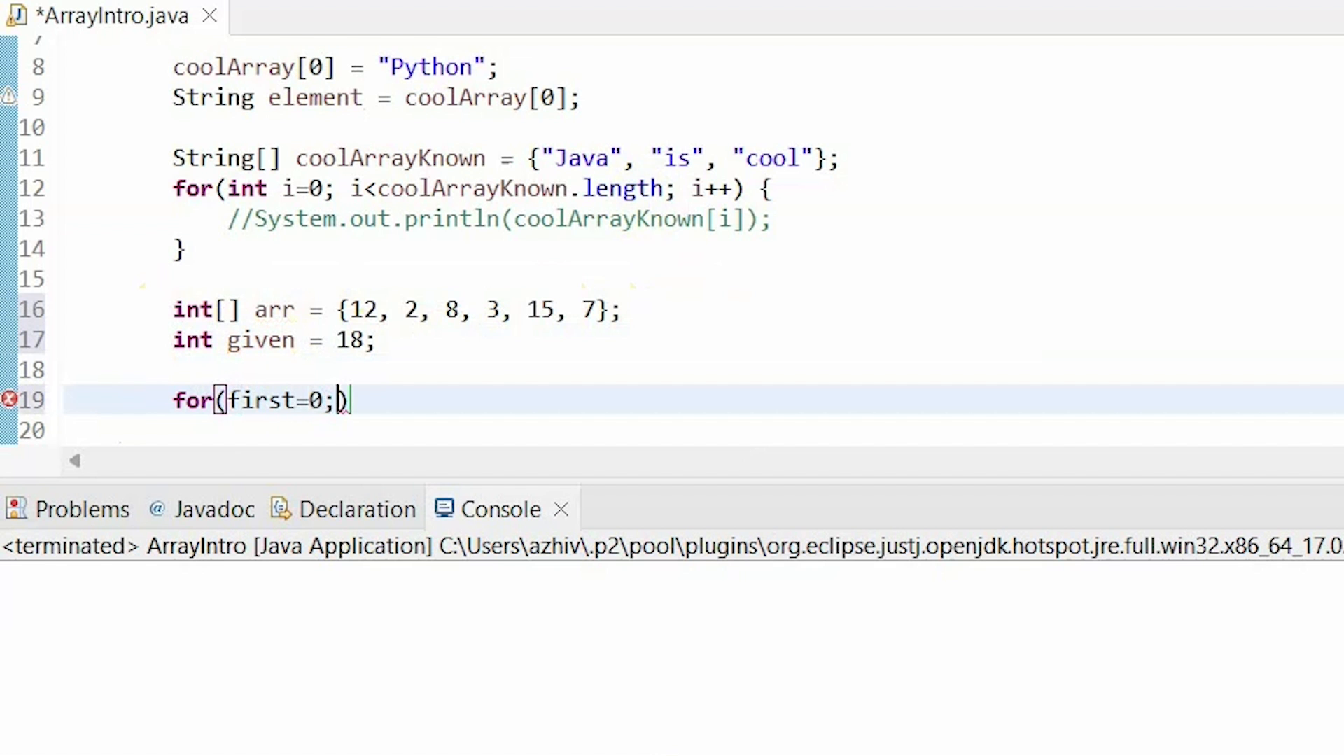
type("int")
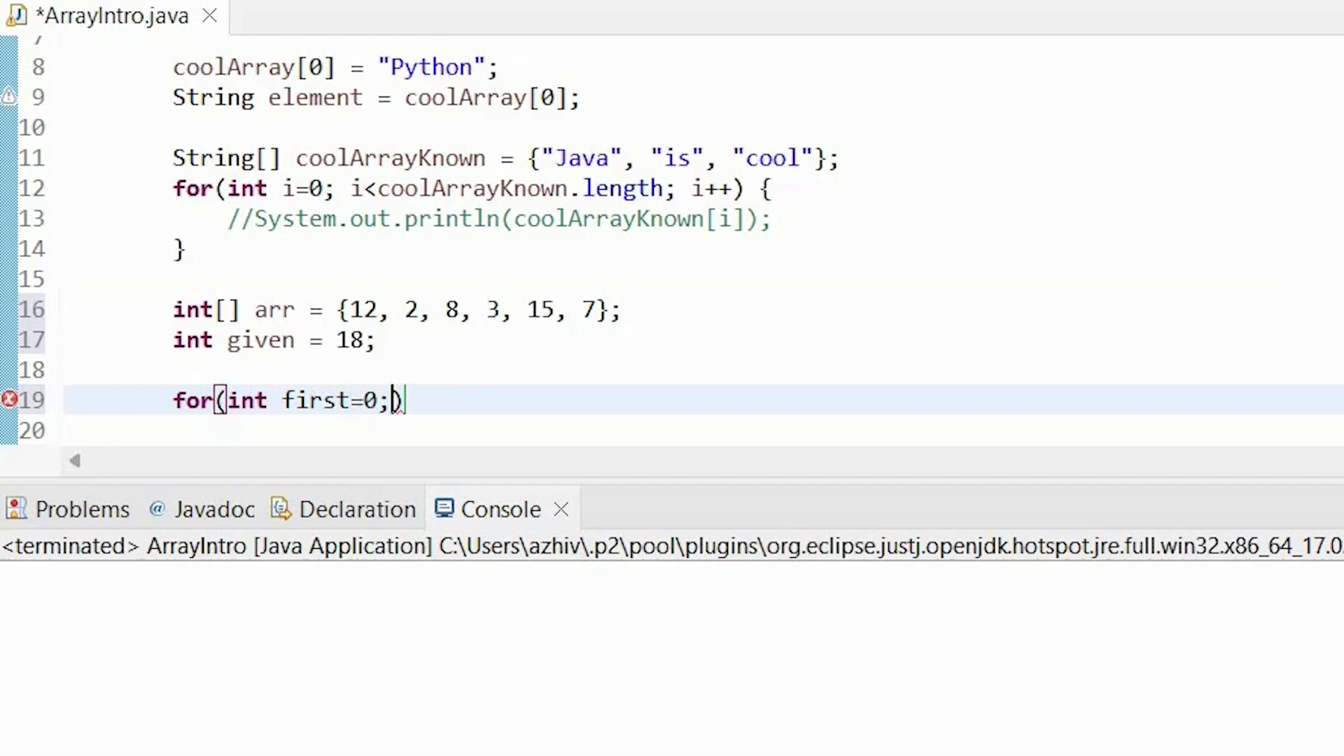
type("first<")
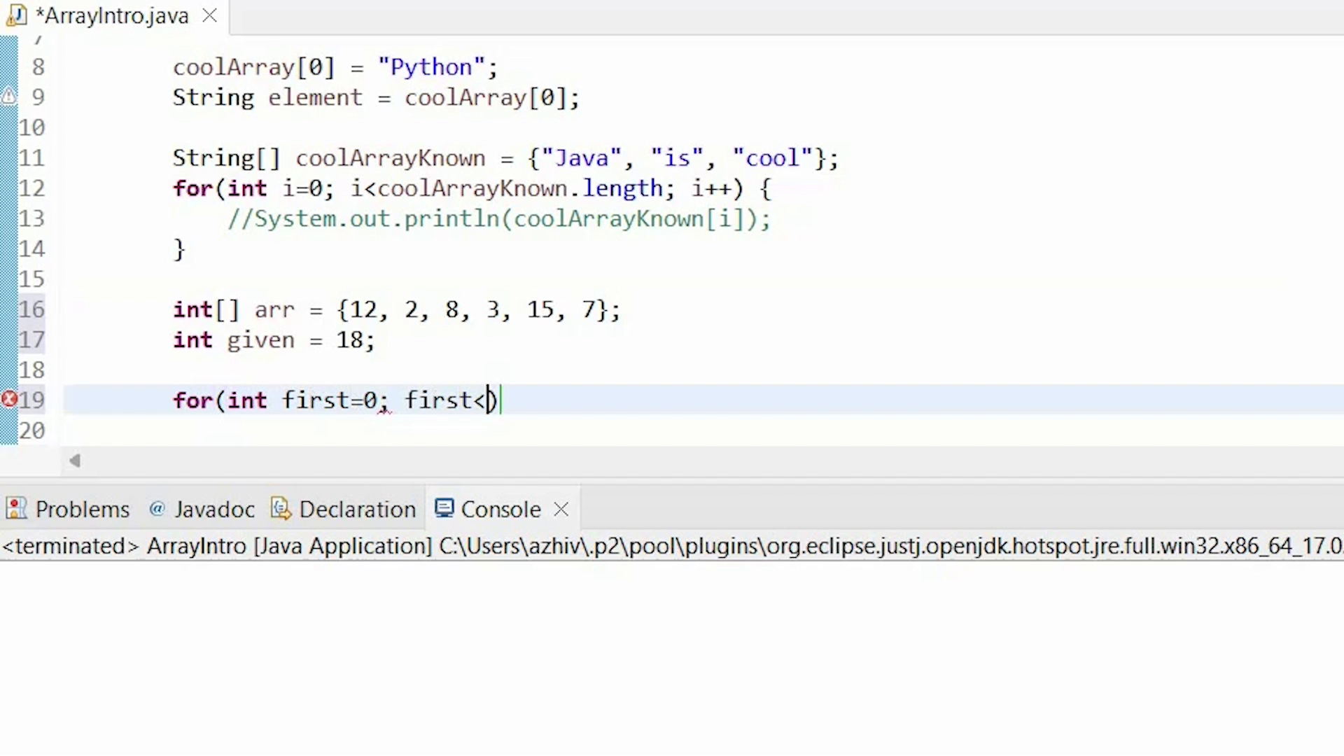
type("arr.length; first")
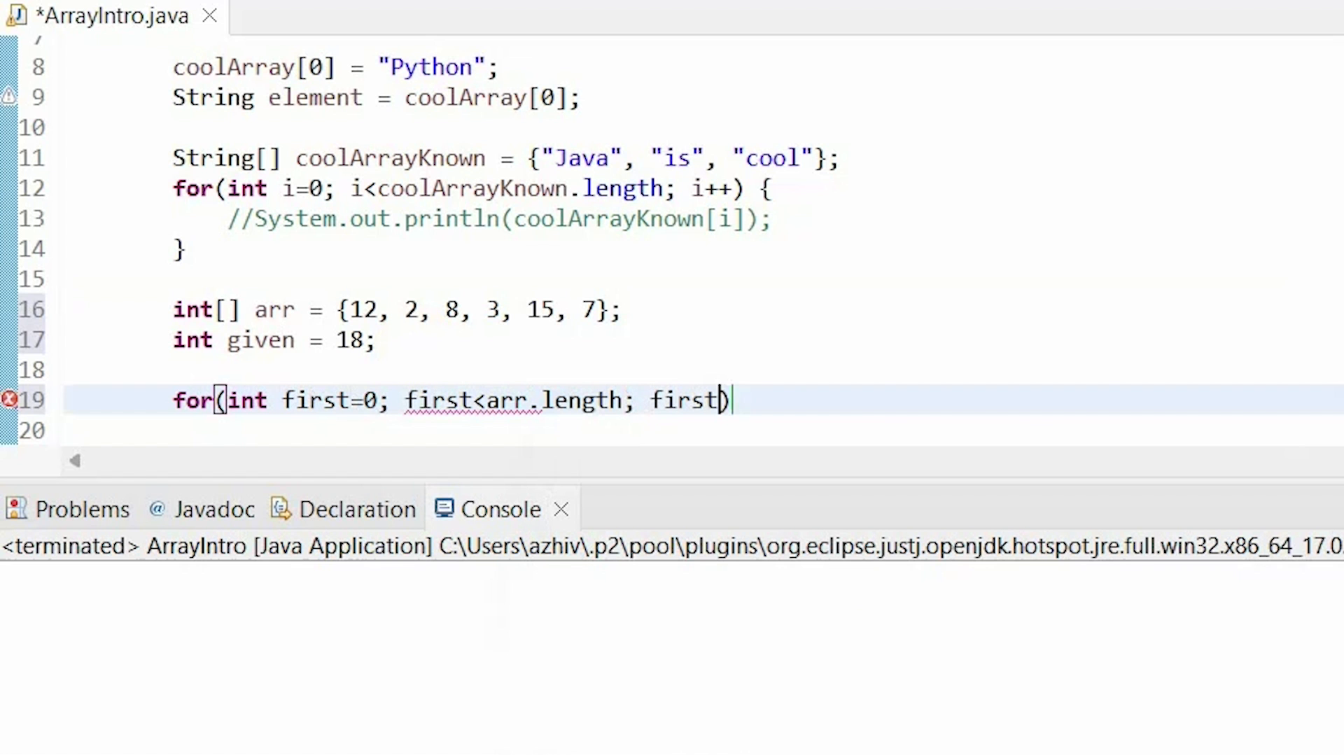
type("++) {")
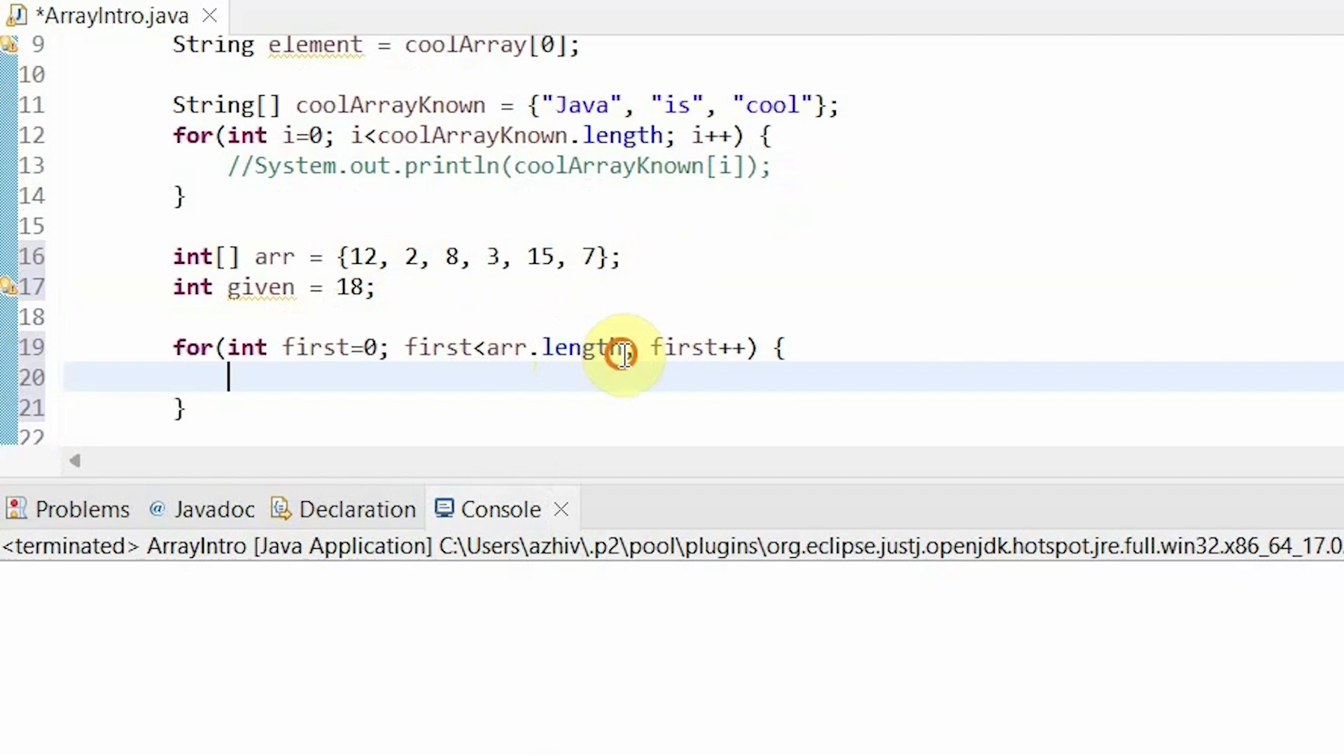
type("-1")
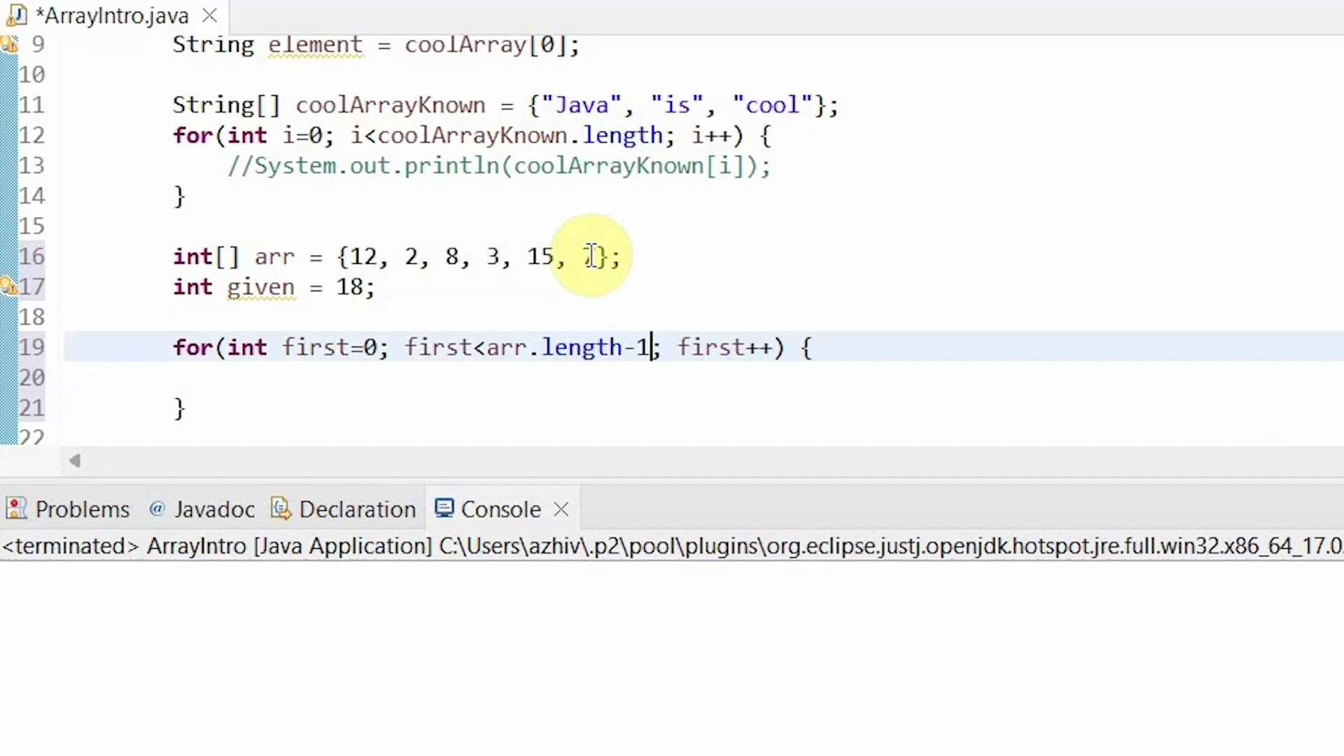
type("7")
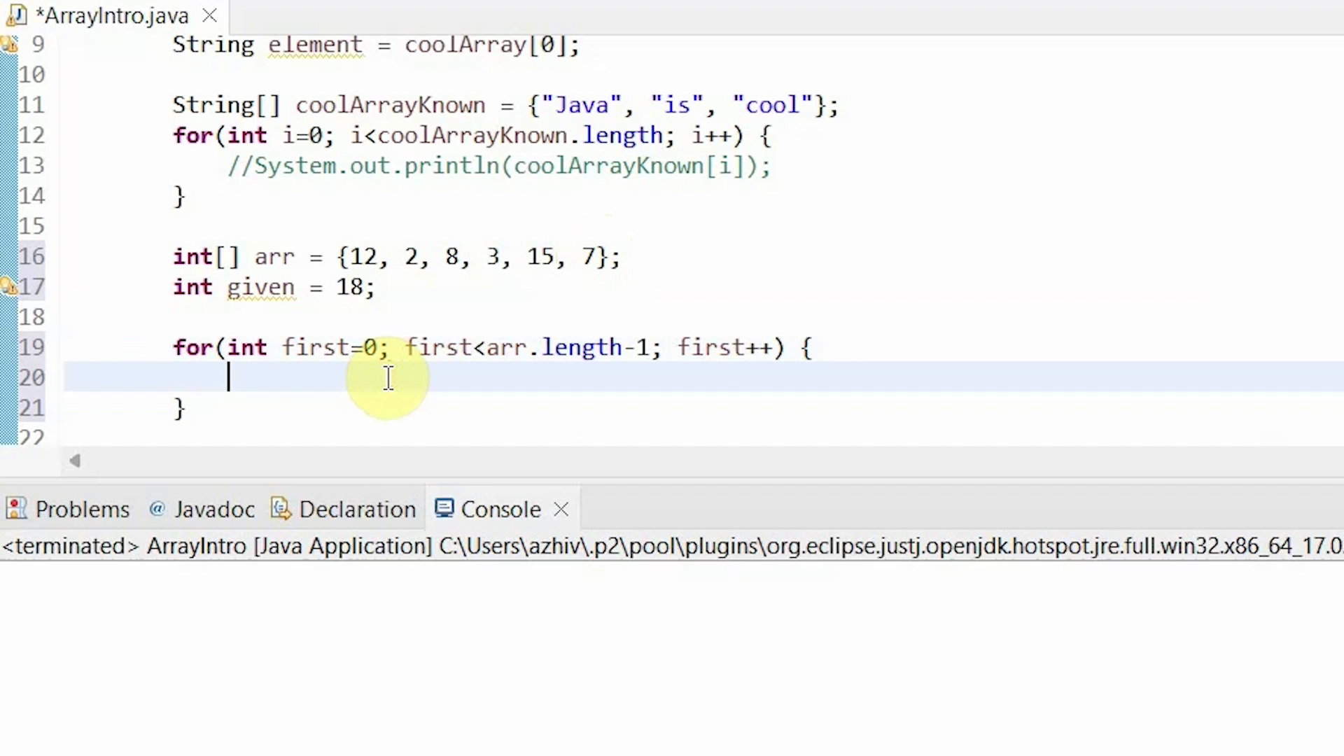
Write the nested loop for(int second=first+1; second<arr.length; second++) { } inside the outer loop.
type("for(int second =")
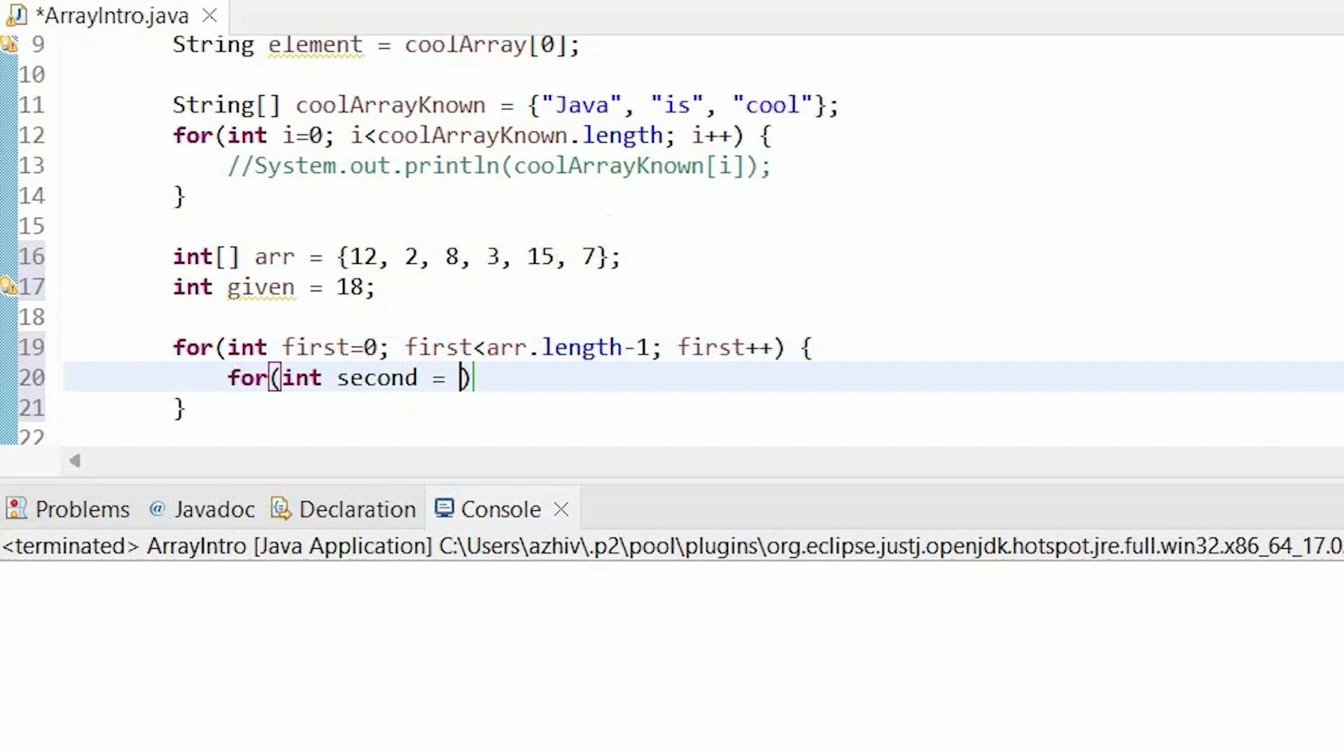
type(";")
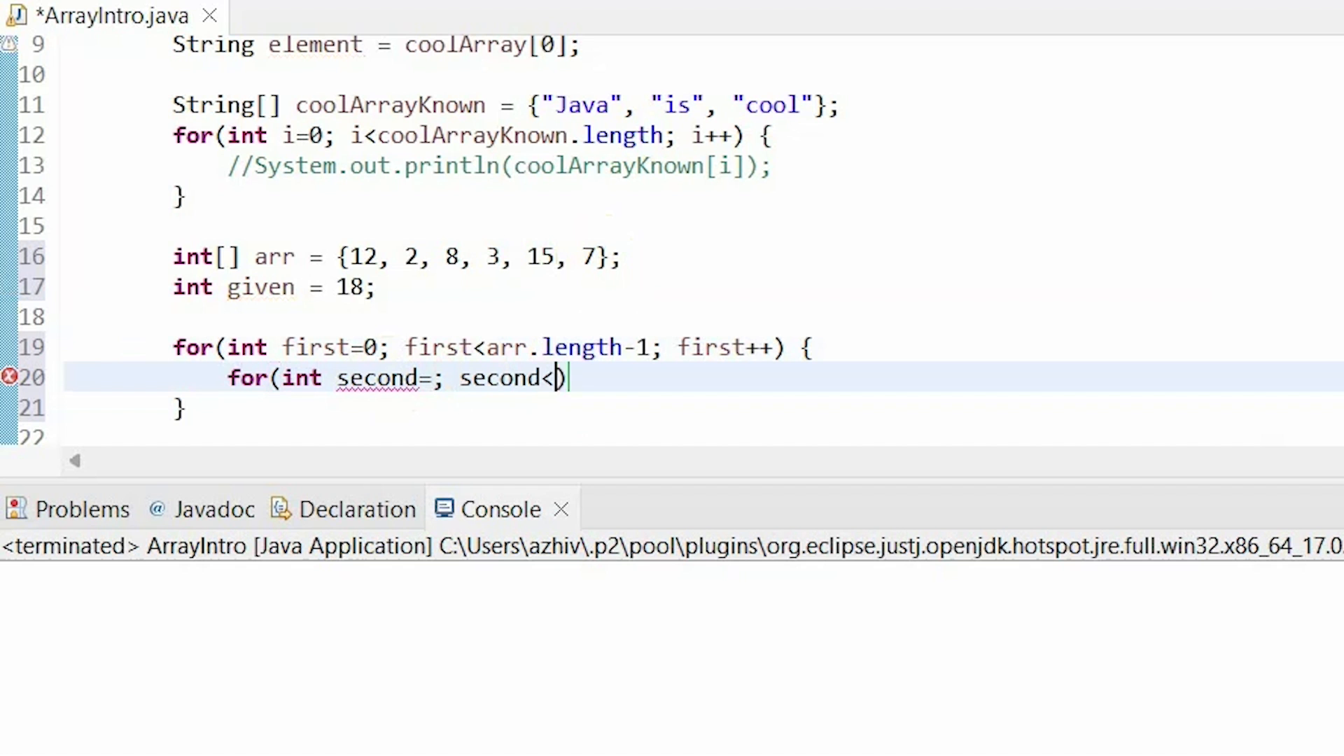
type("arr.length; second++")
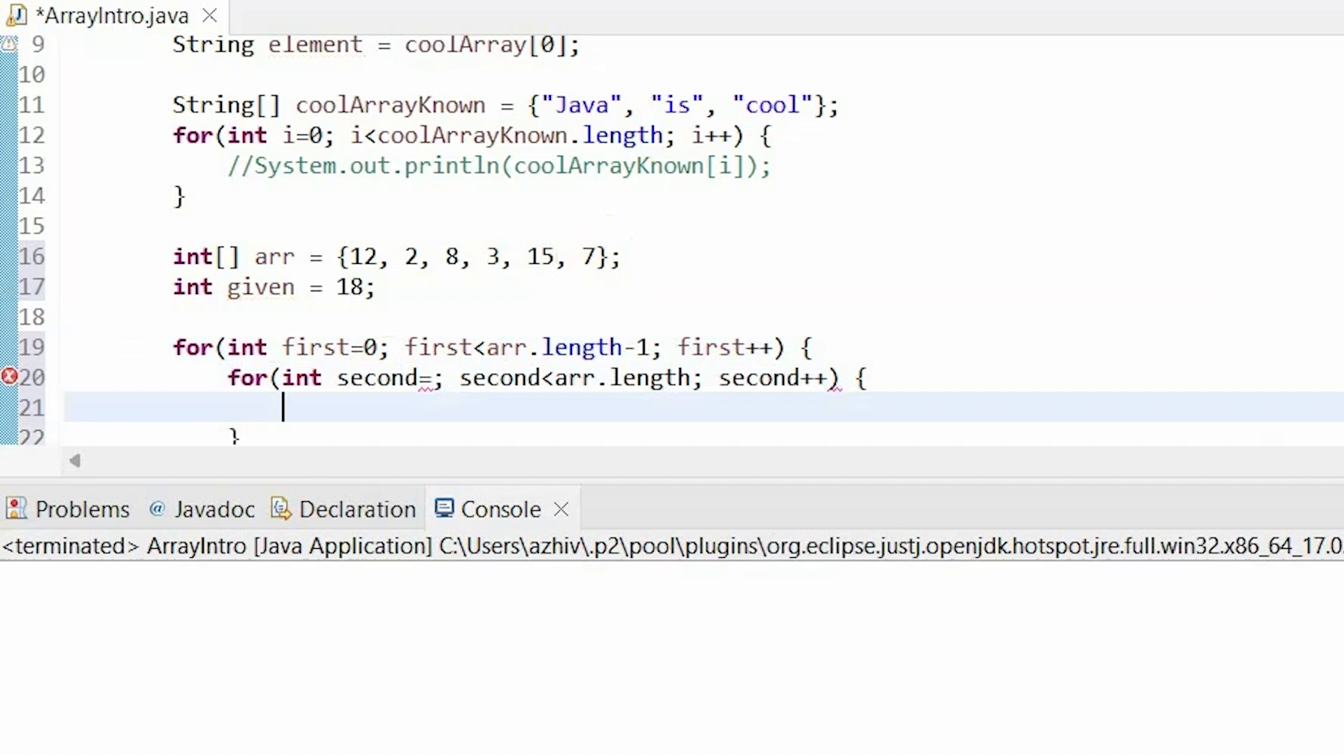
mouse_move(437, 347)
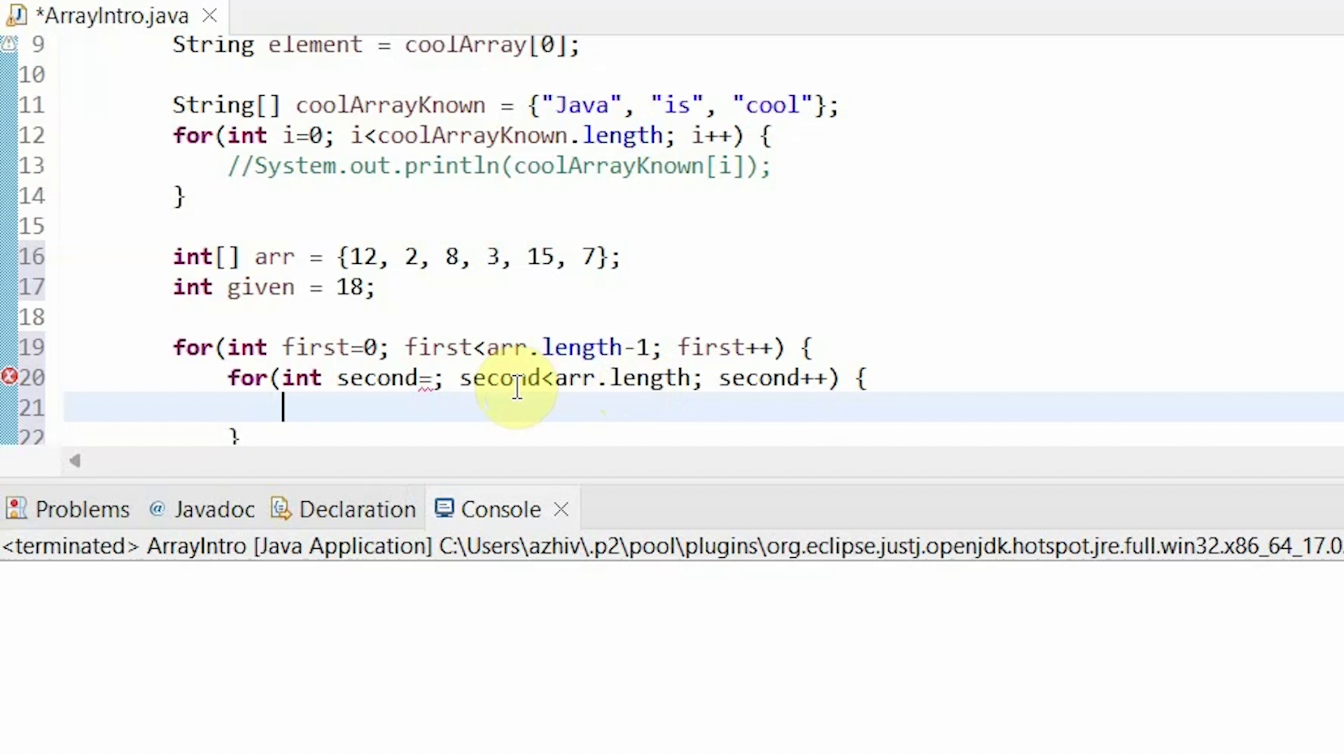
scroll("down", 3)
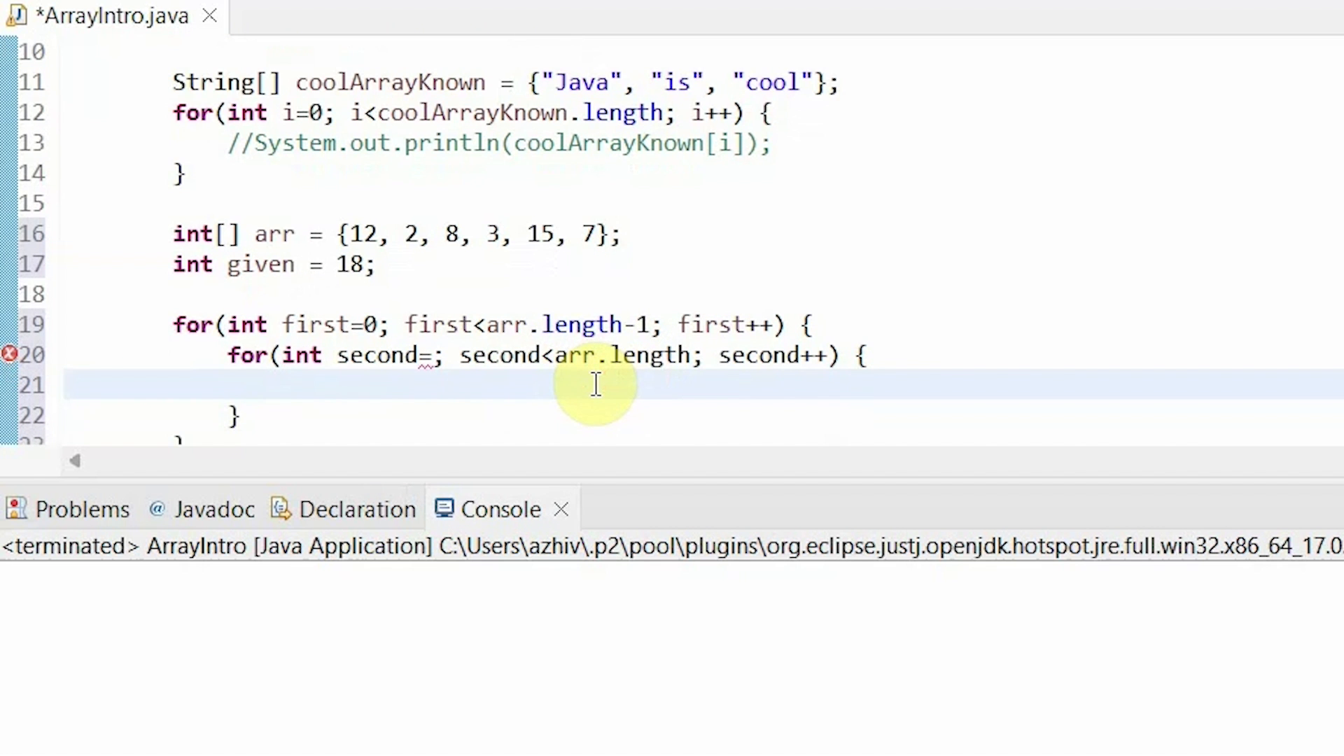
scroll("down", 3)
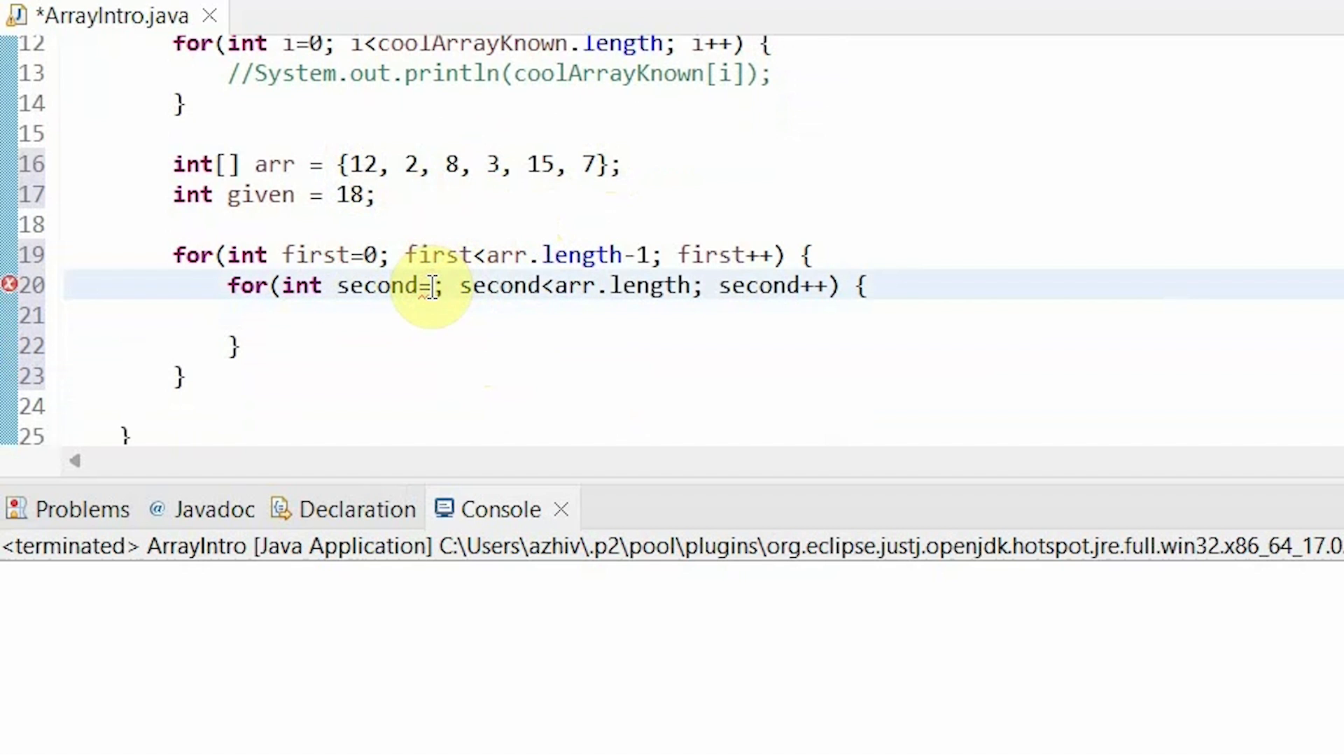
type("first+1")
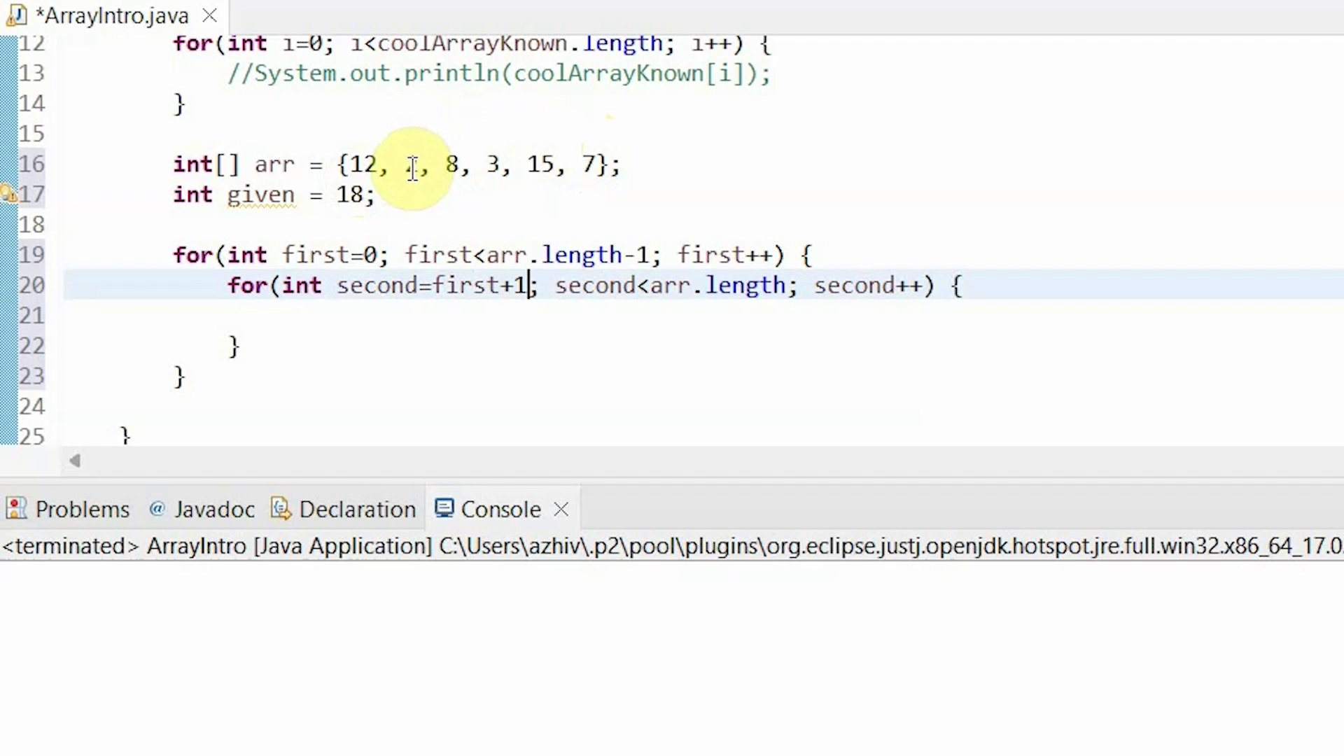
type("2")
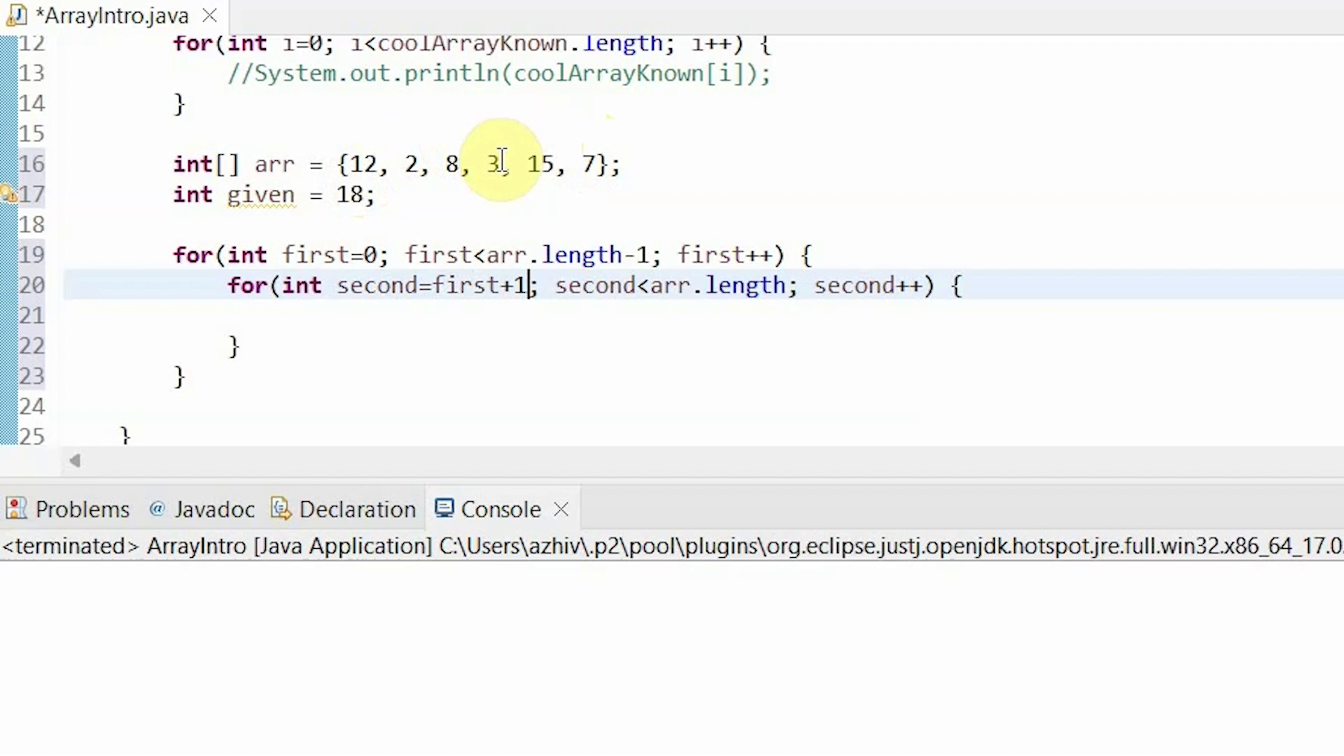
mouse_move(609, 165)
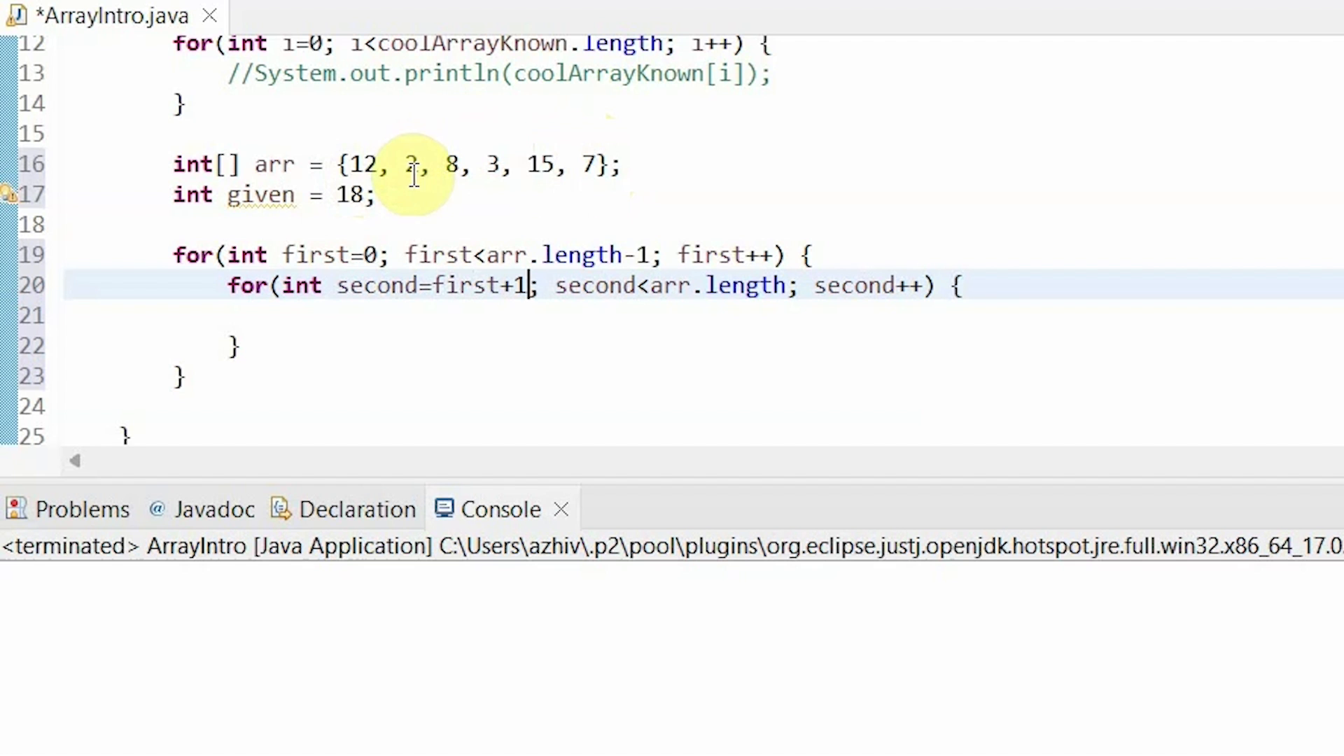
mouse_move(404, 137)
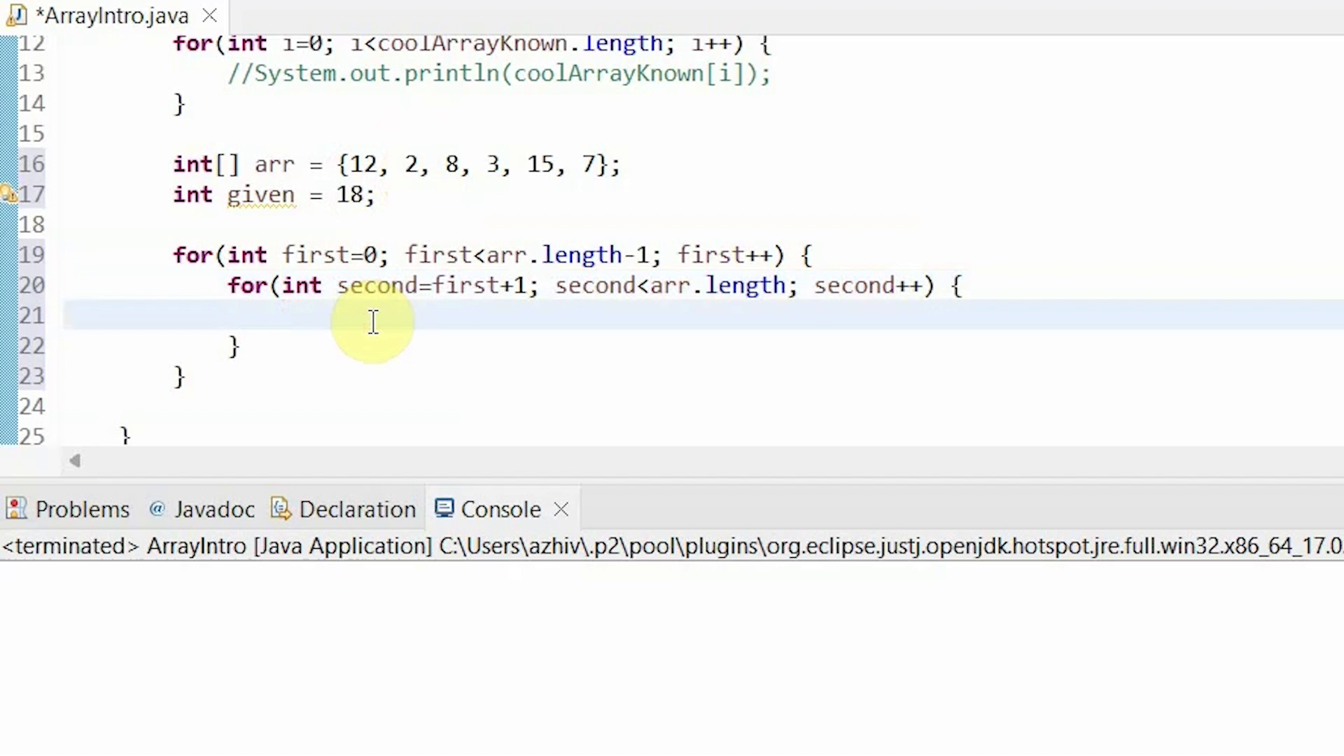
Assign sum = arr[first] + arr[second] inside the inner loop body.
left_click(283, 315)
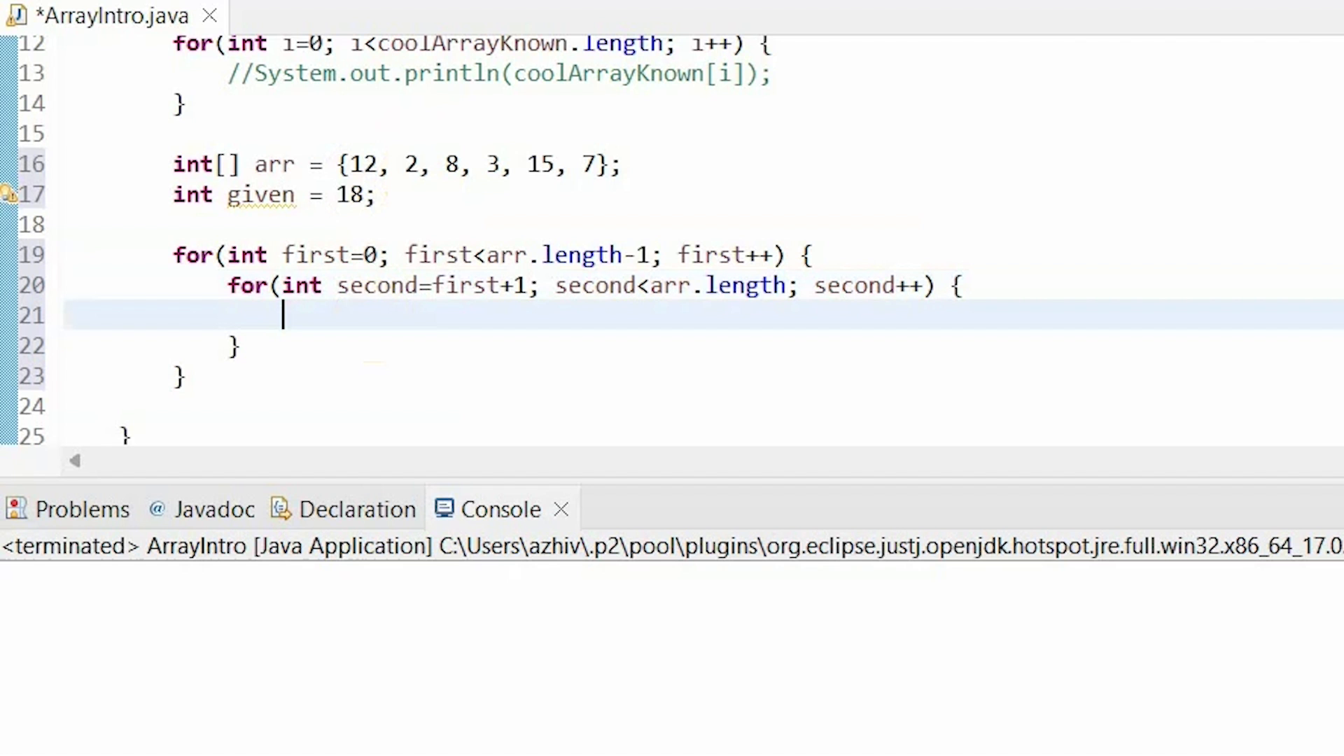
type("sum")
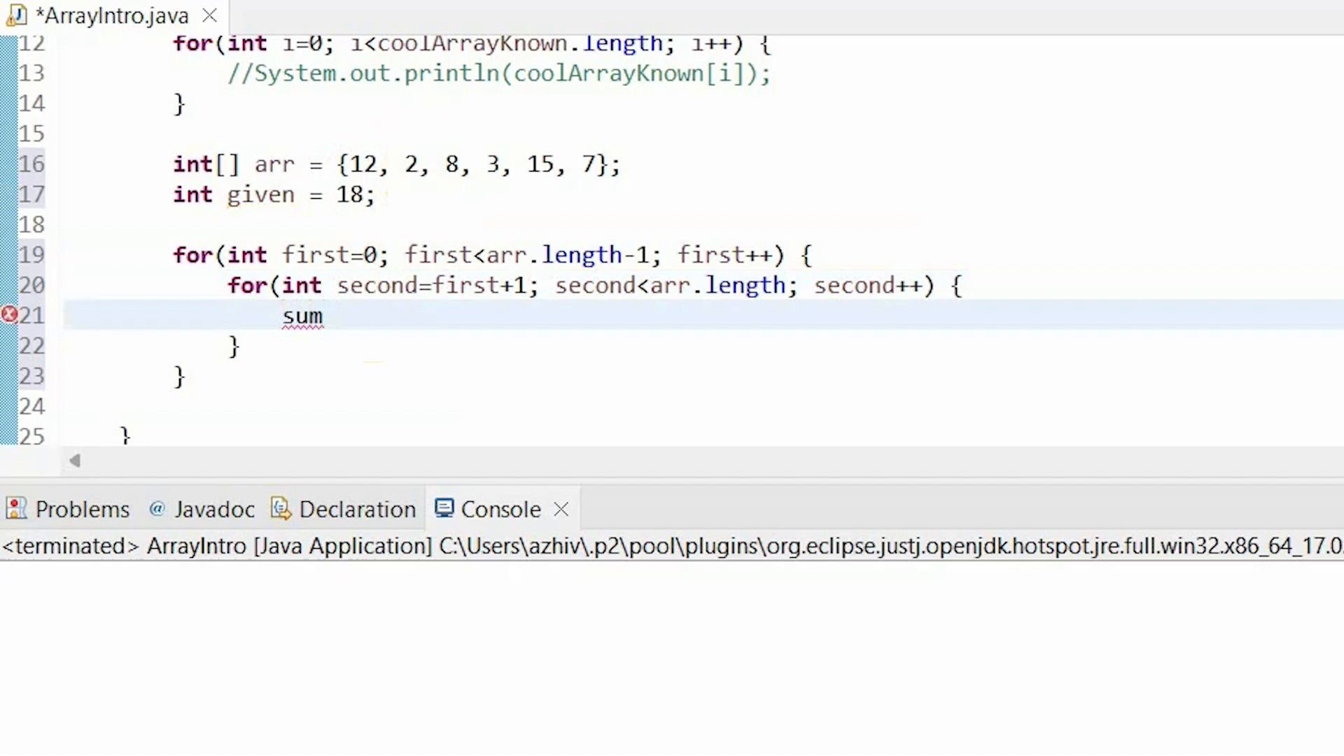
type("= arr")
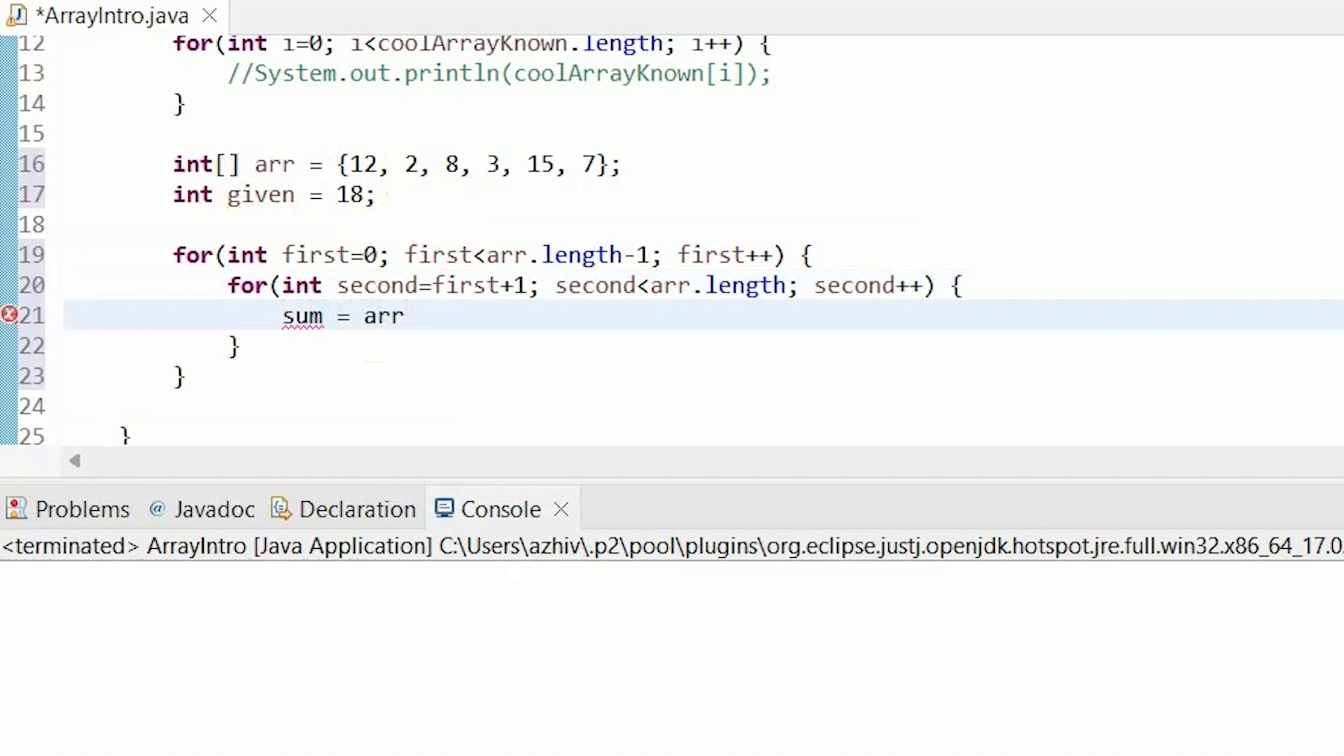
type("[first]")
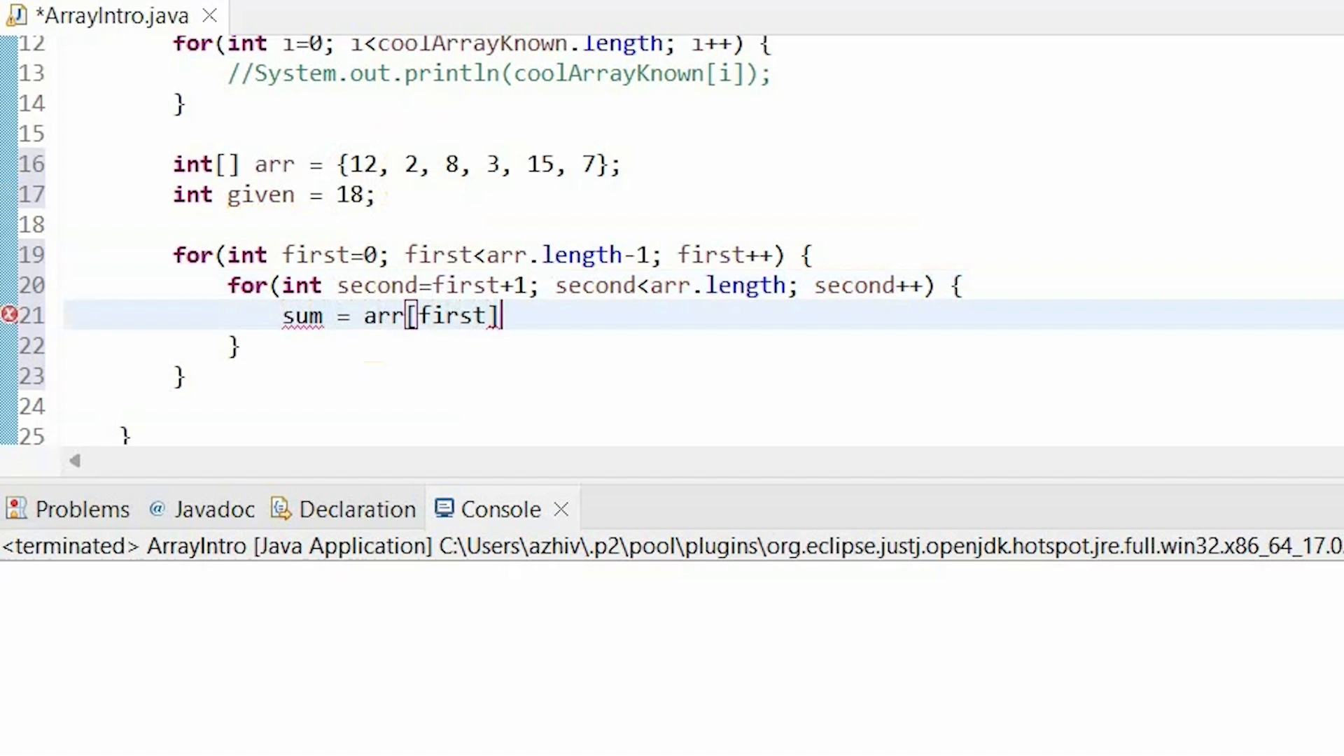
type("+ arr")
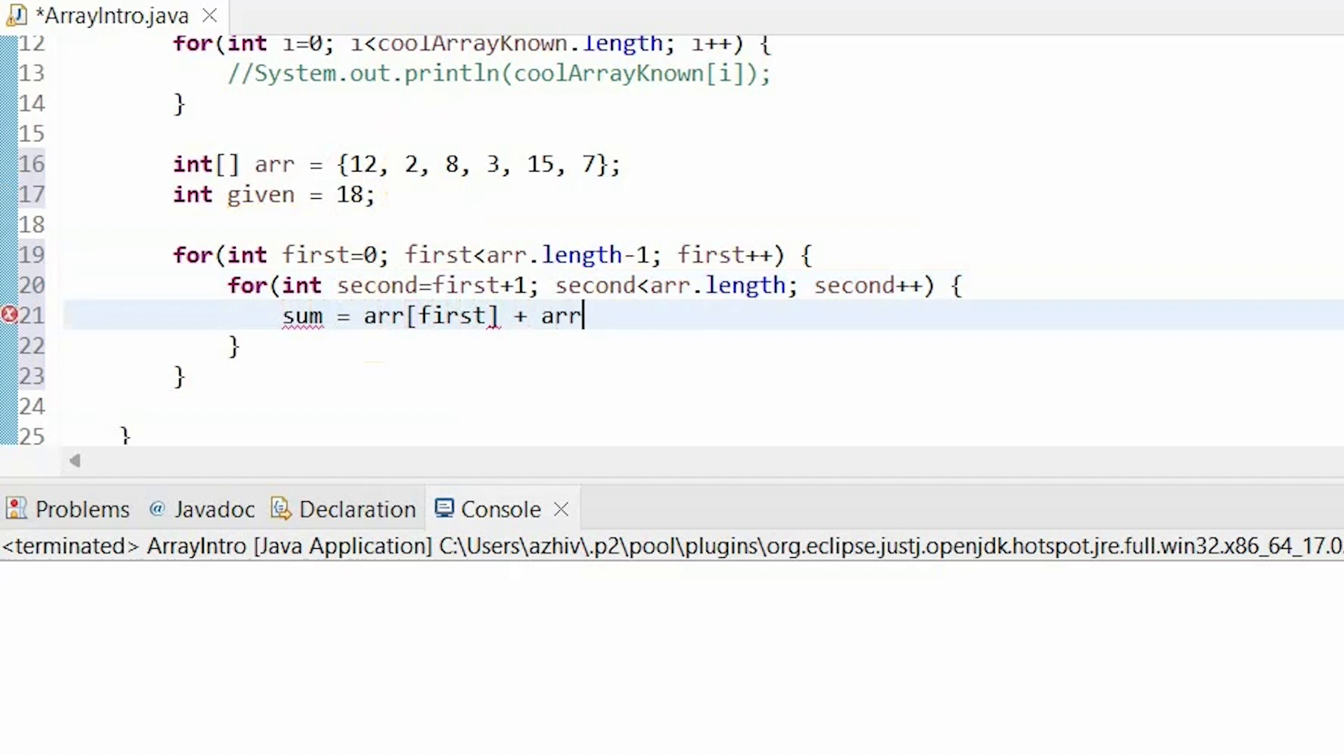
type("[second];")
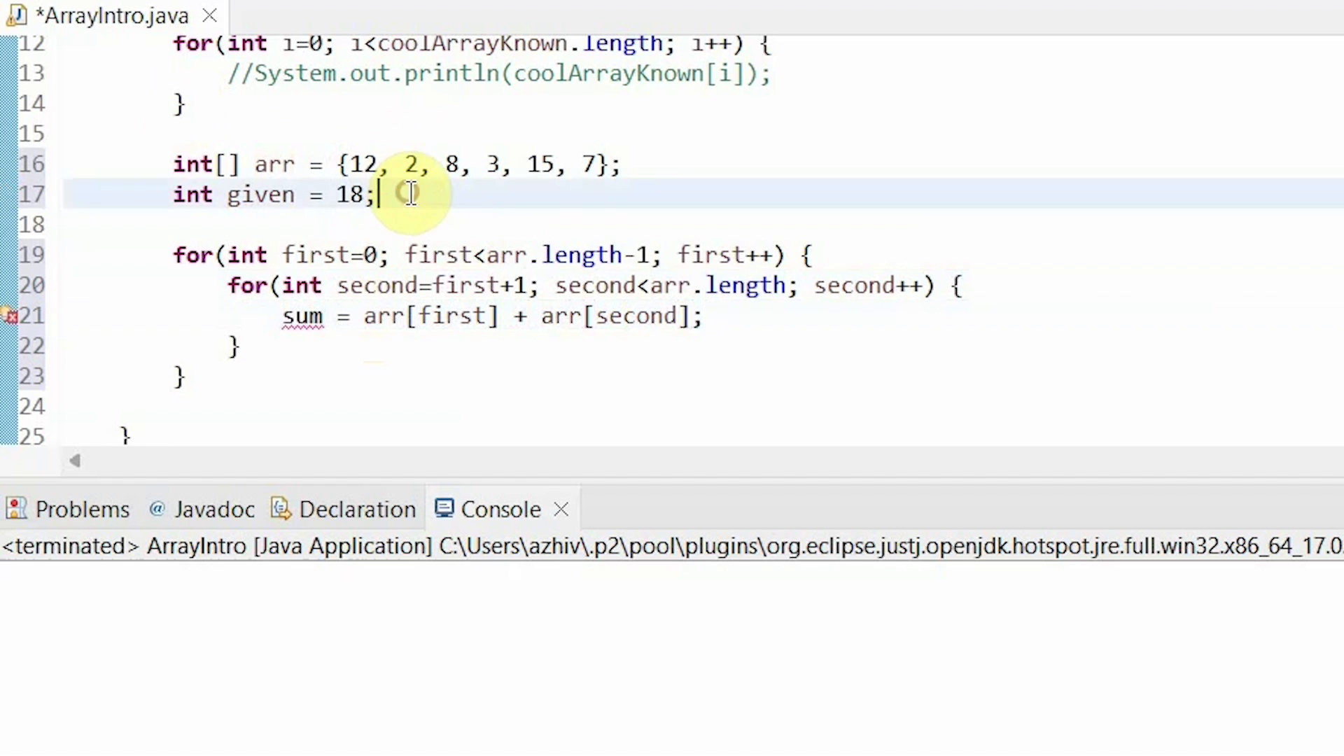
Declare int sum = 0; above the nested loops.
type("int sum =")
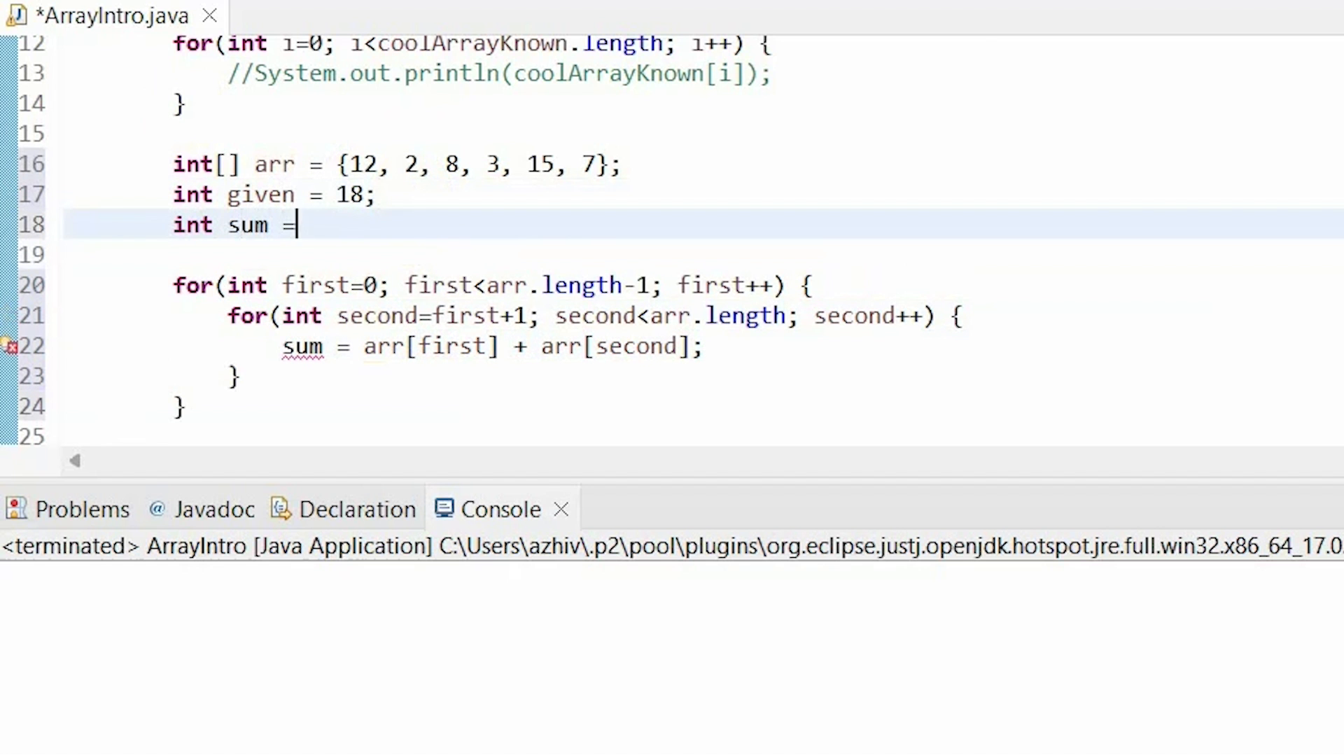
type("0;")
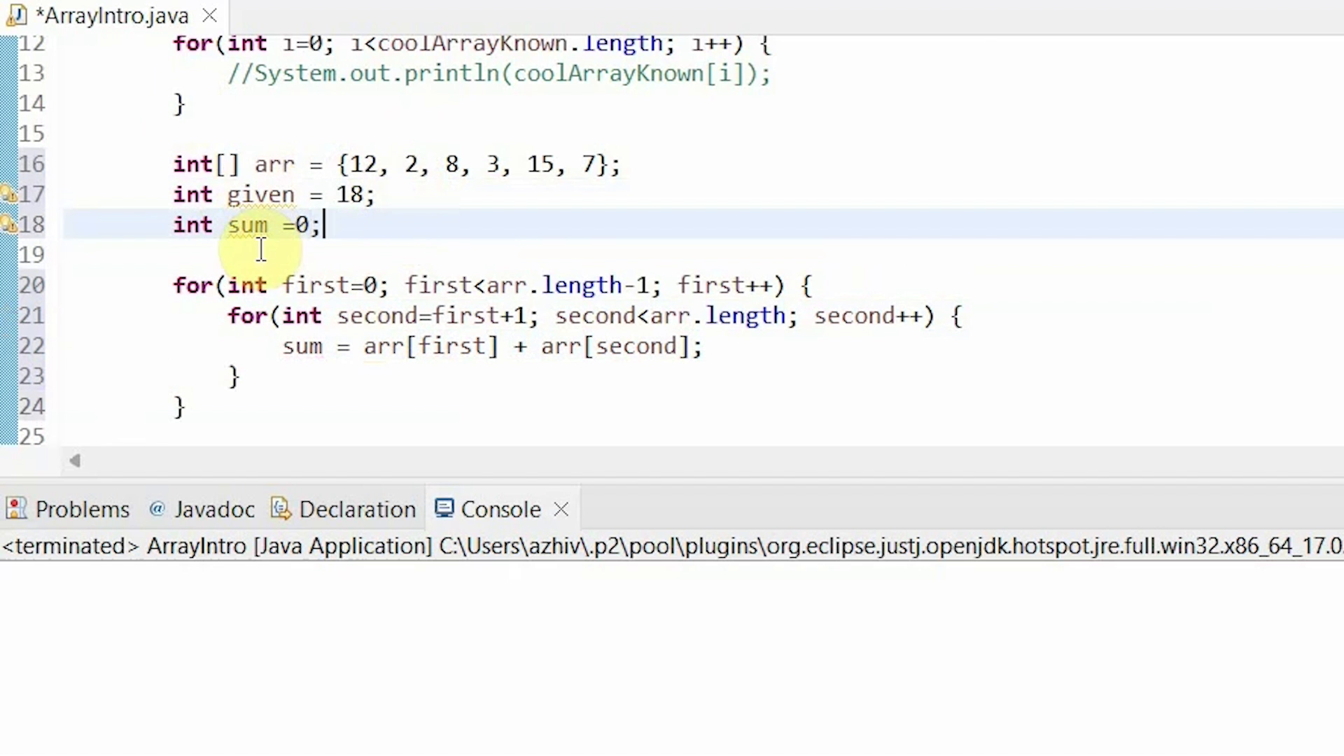
mouse_move(354, 375)
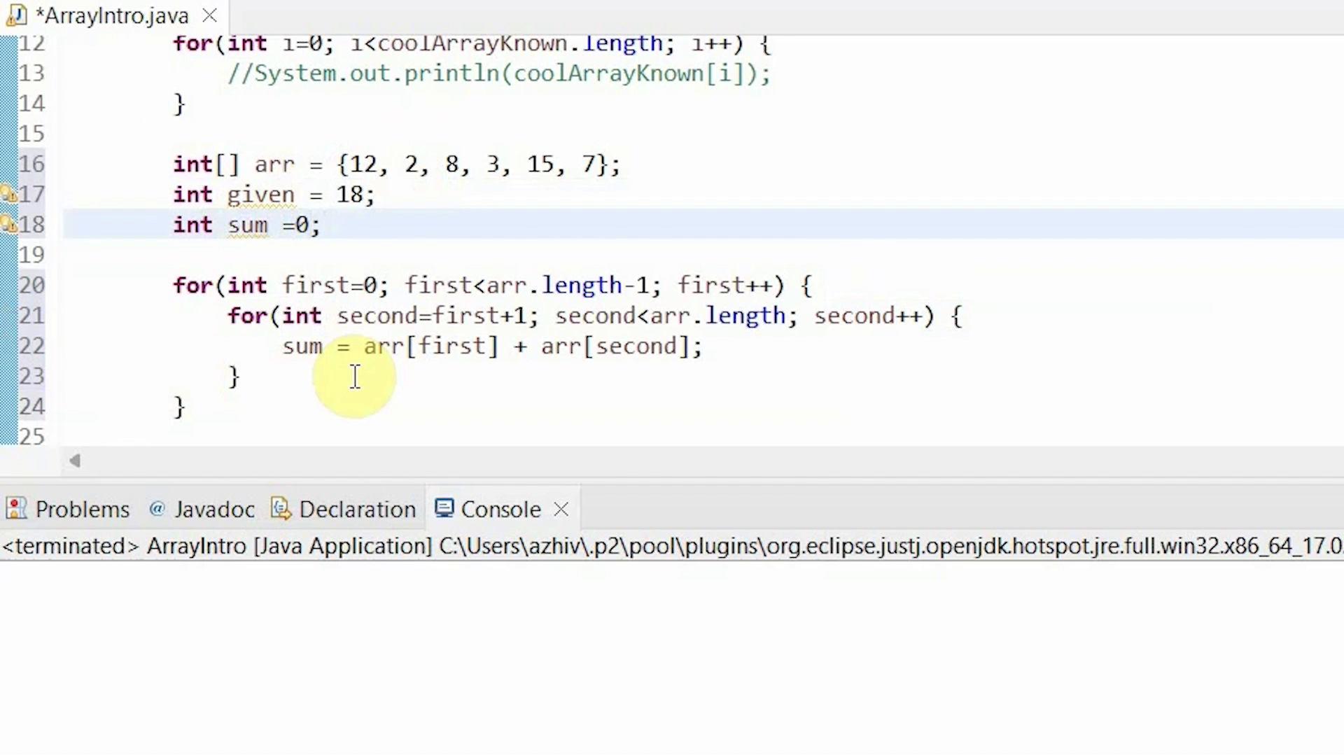
mouse_move(856, 357)
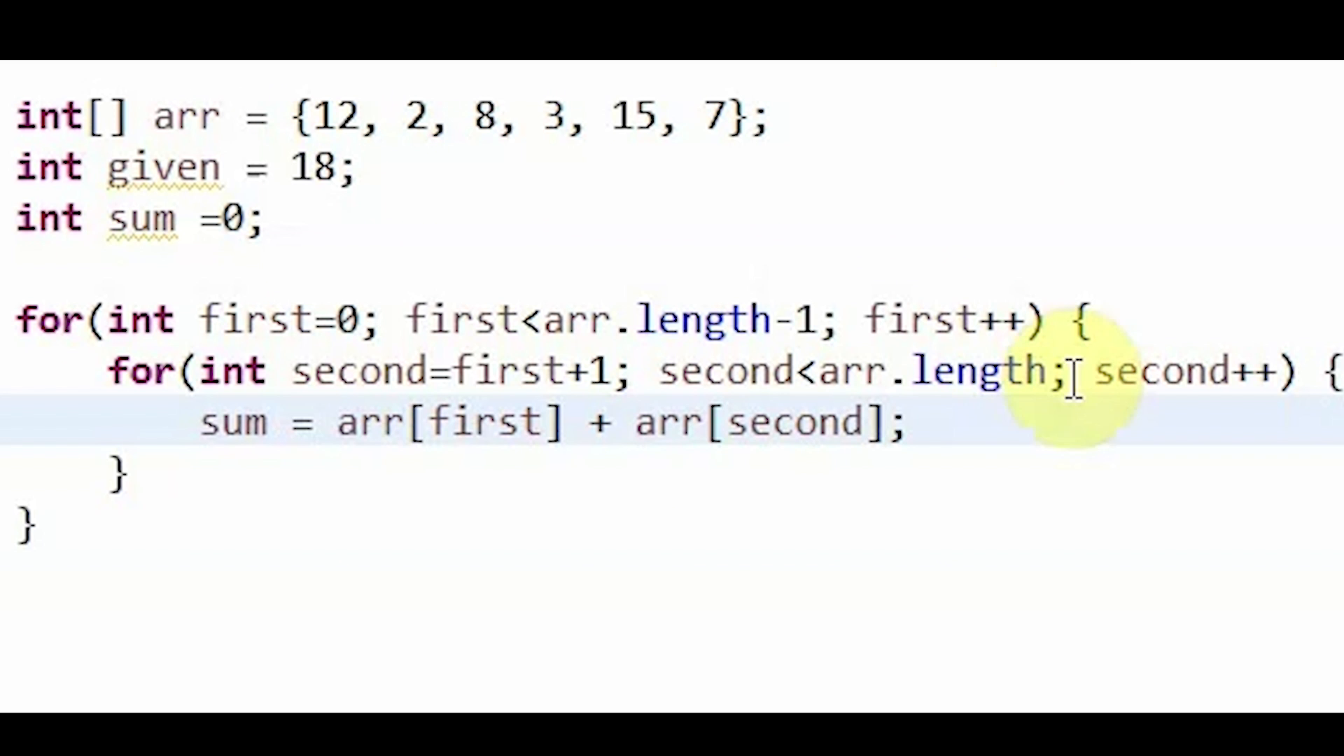
Add if(sum==given) followed by System.out.print("Answer: "); in the inner loop.
type("if")
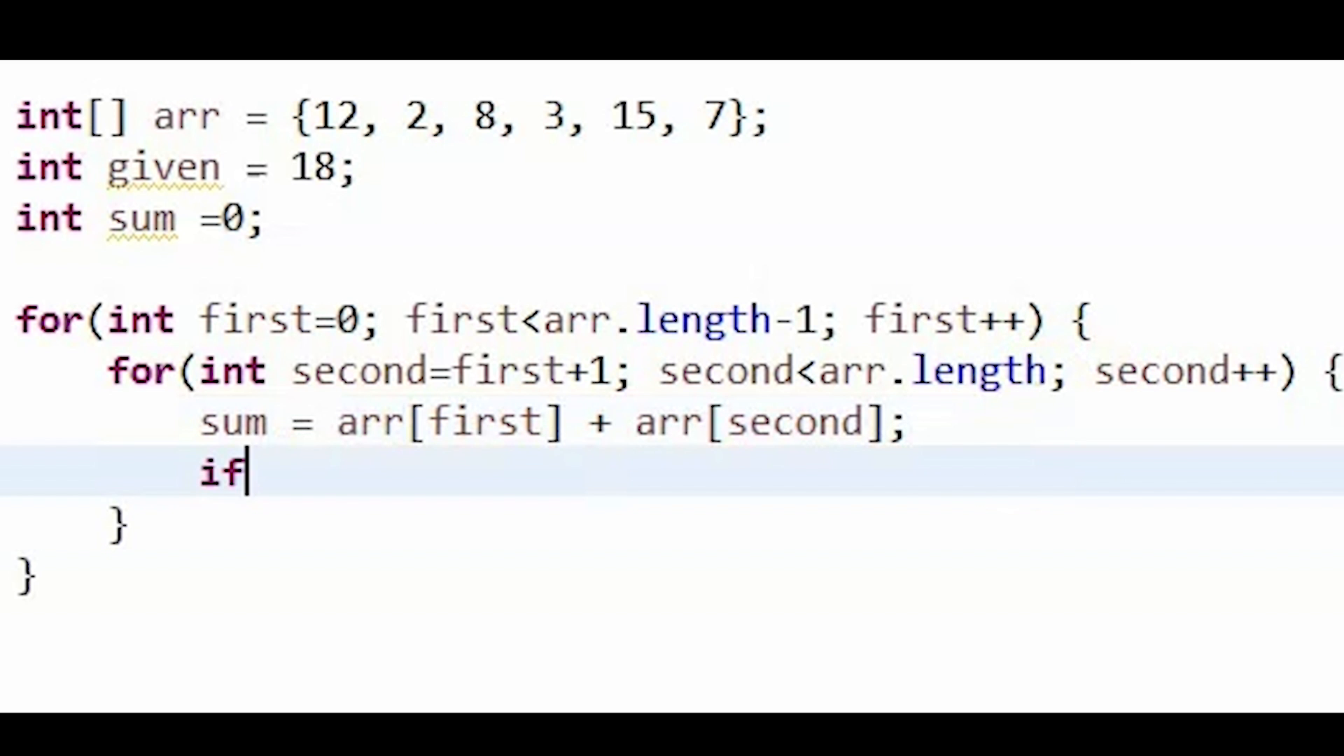
type("(sum)")
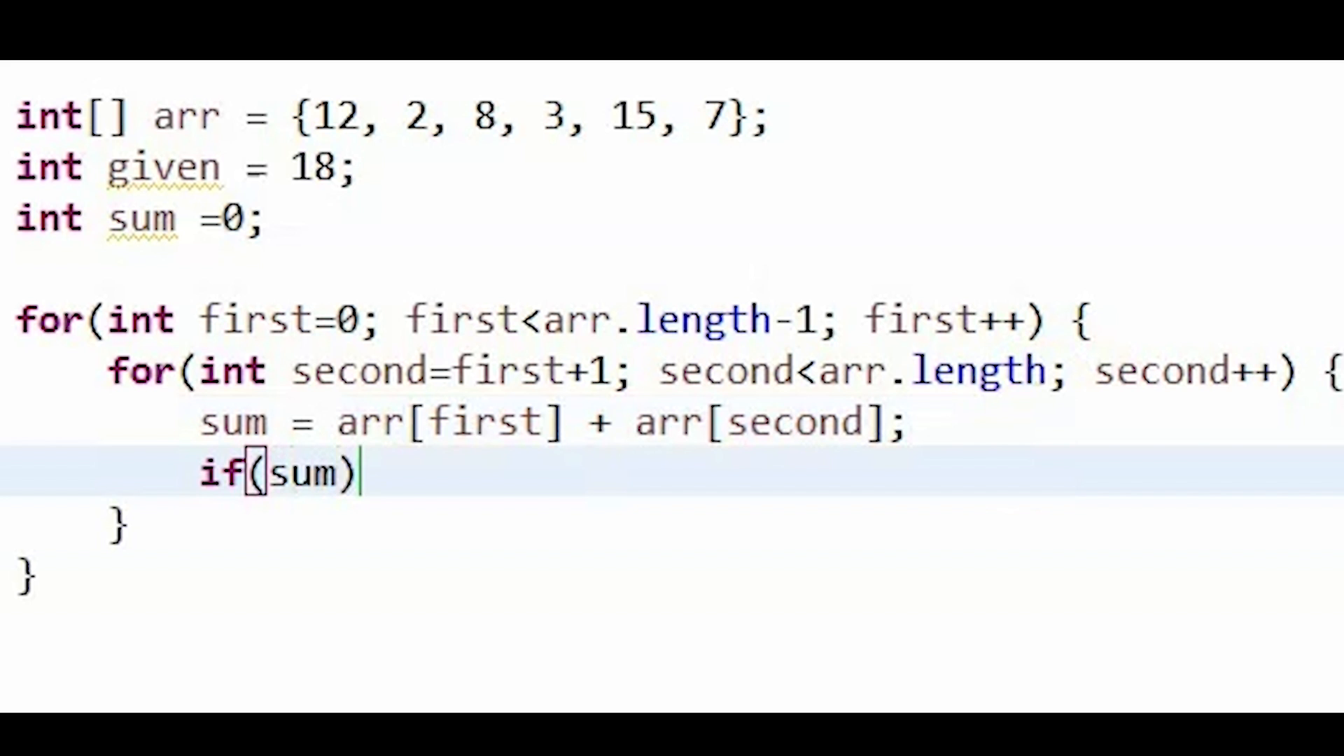
type("==given")
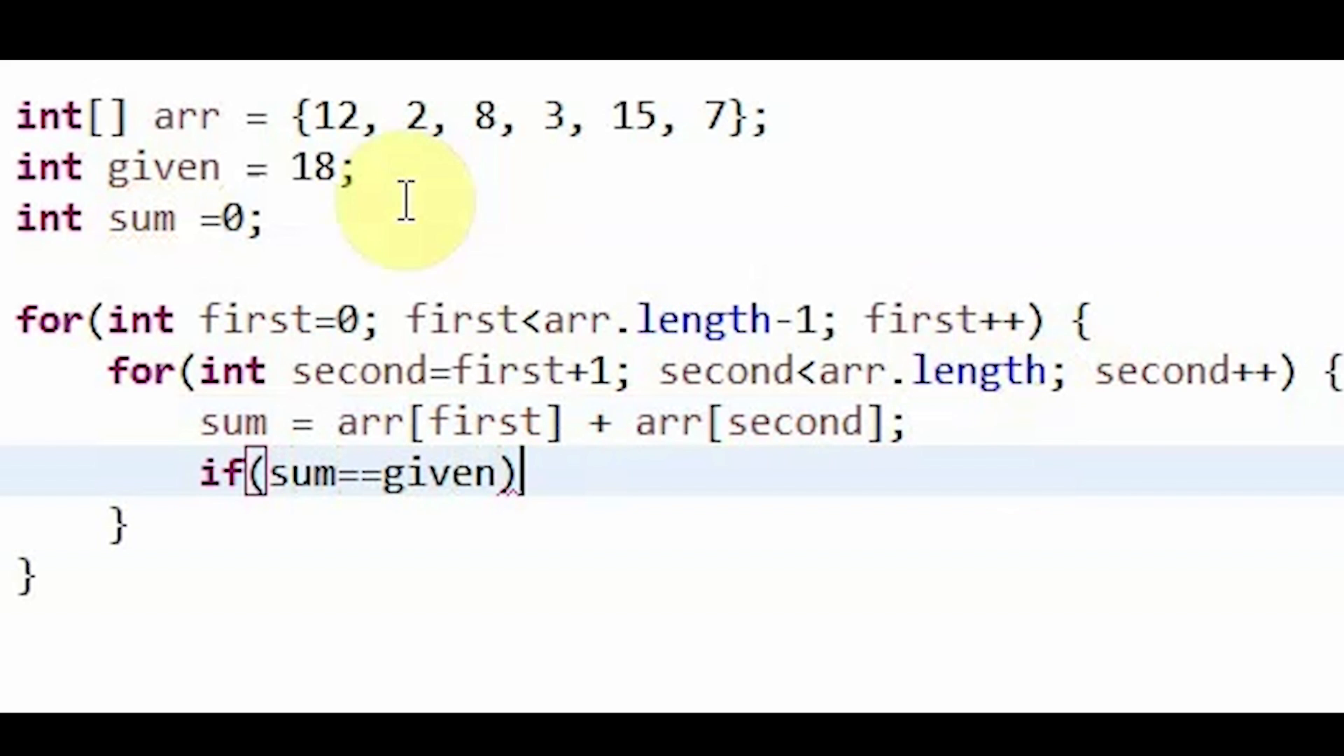
key("enter")
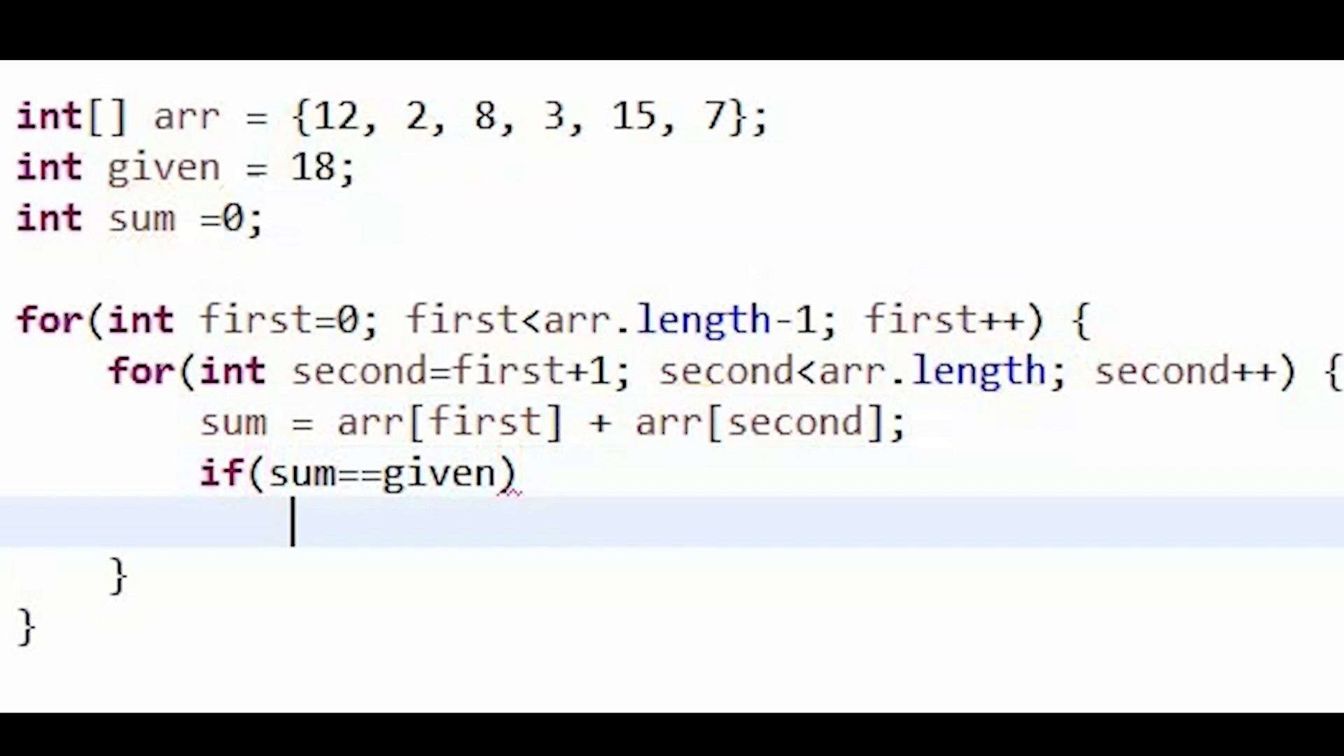
type("System.")
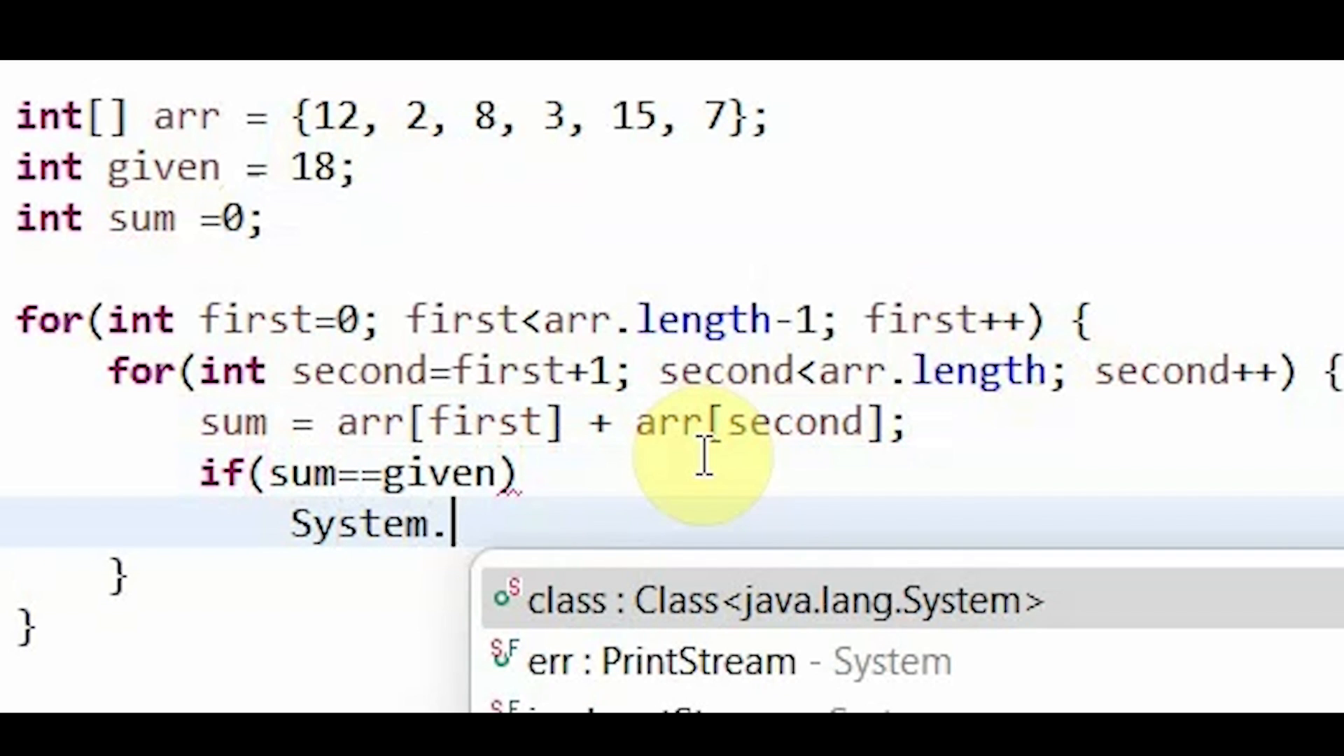
type("out.print(\"Answer: \");")
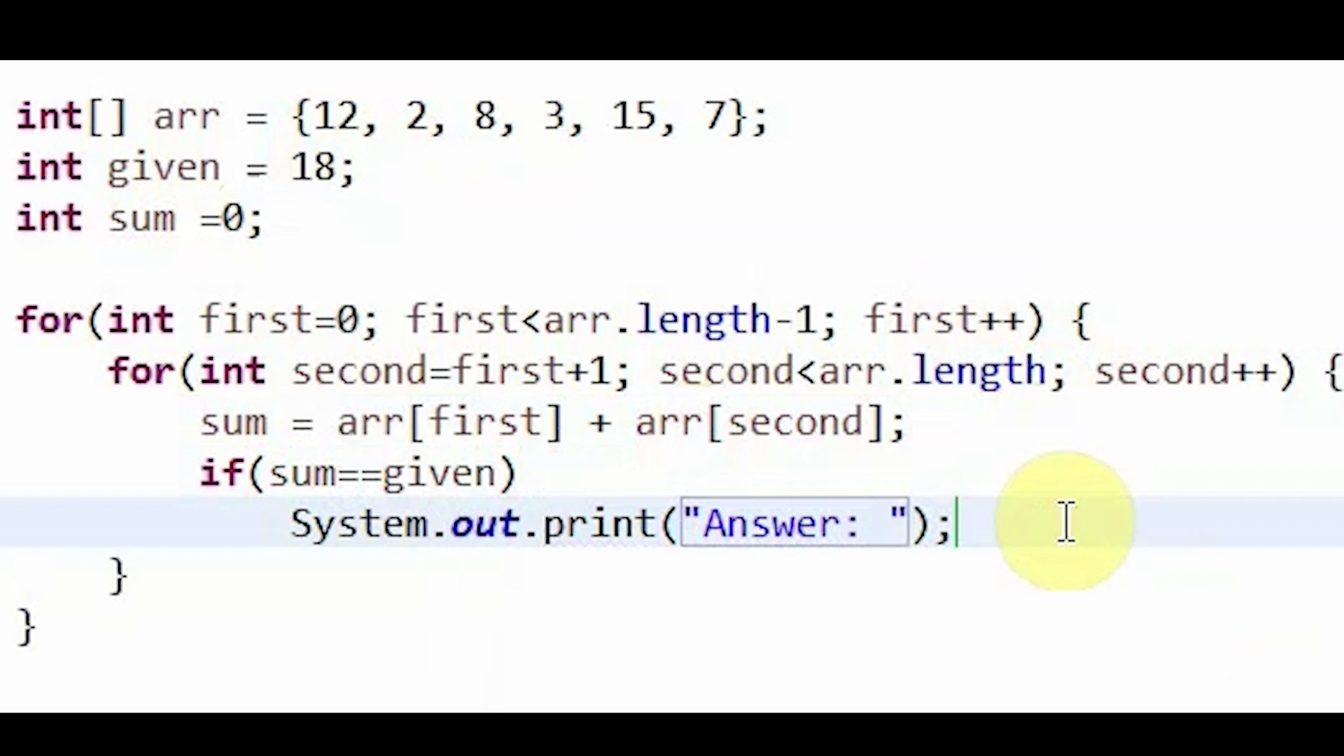
Add System.out.println(arr[first] + " " + arr[second]) inside the inner loop.
type("System.")
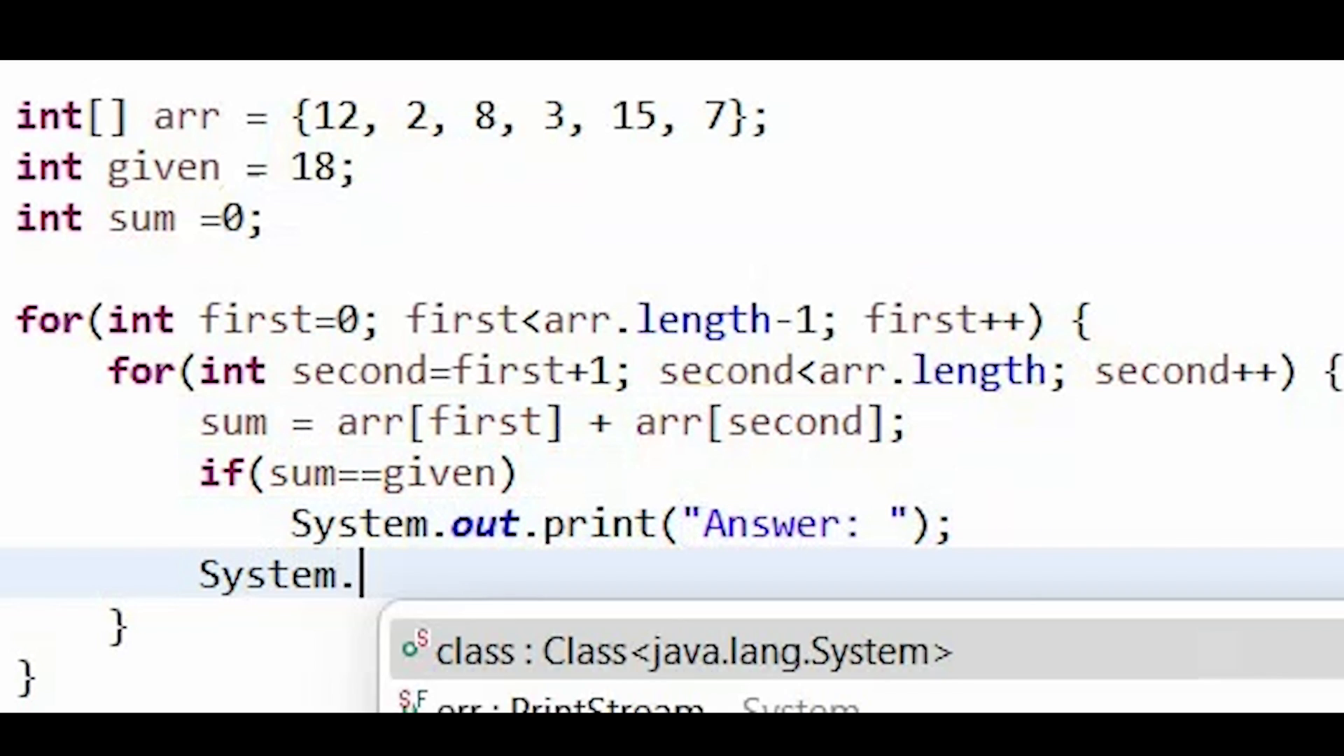
type("out.println")
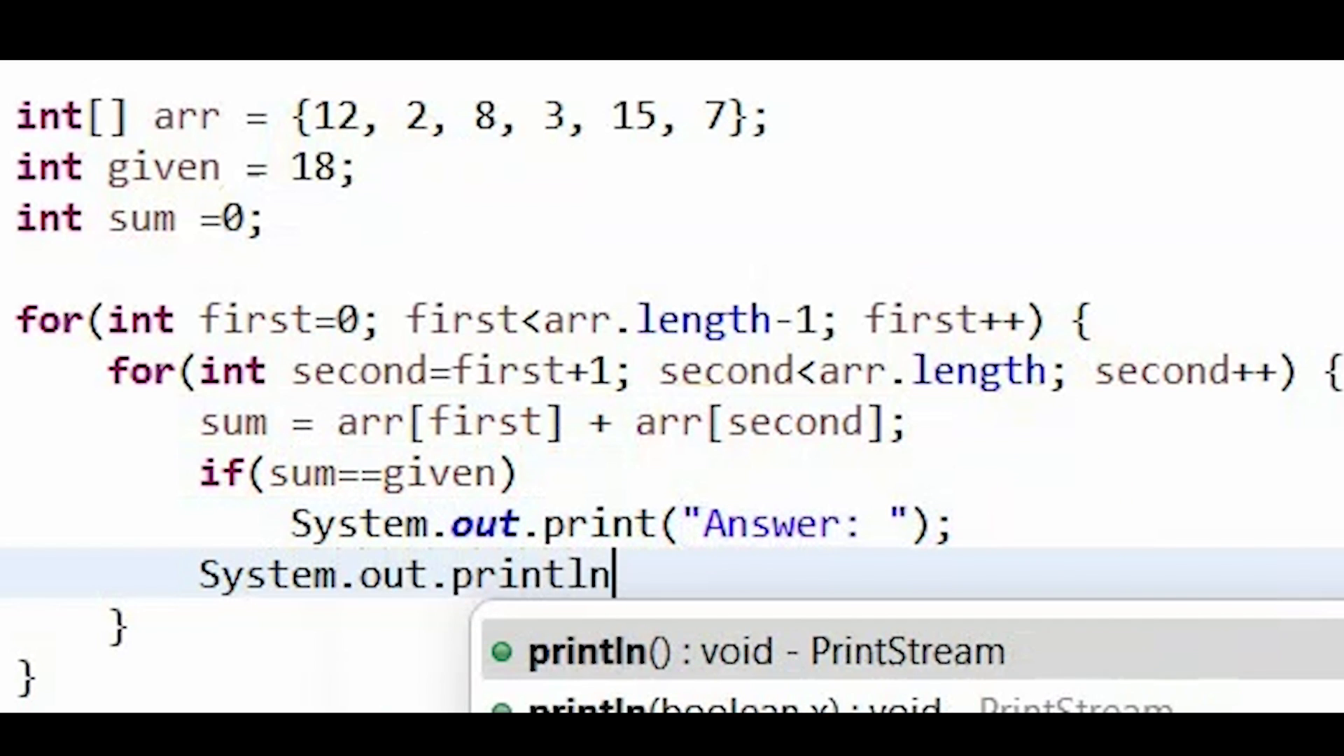
type("(arr[f])")
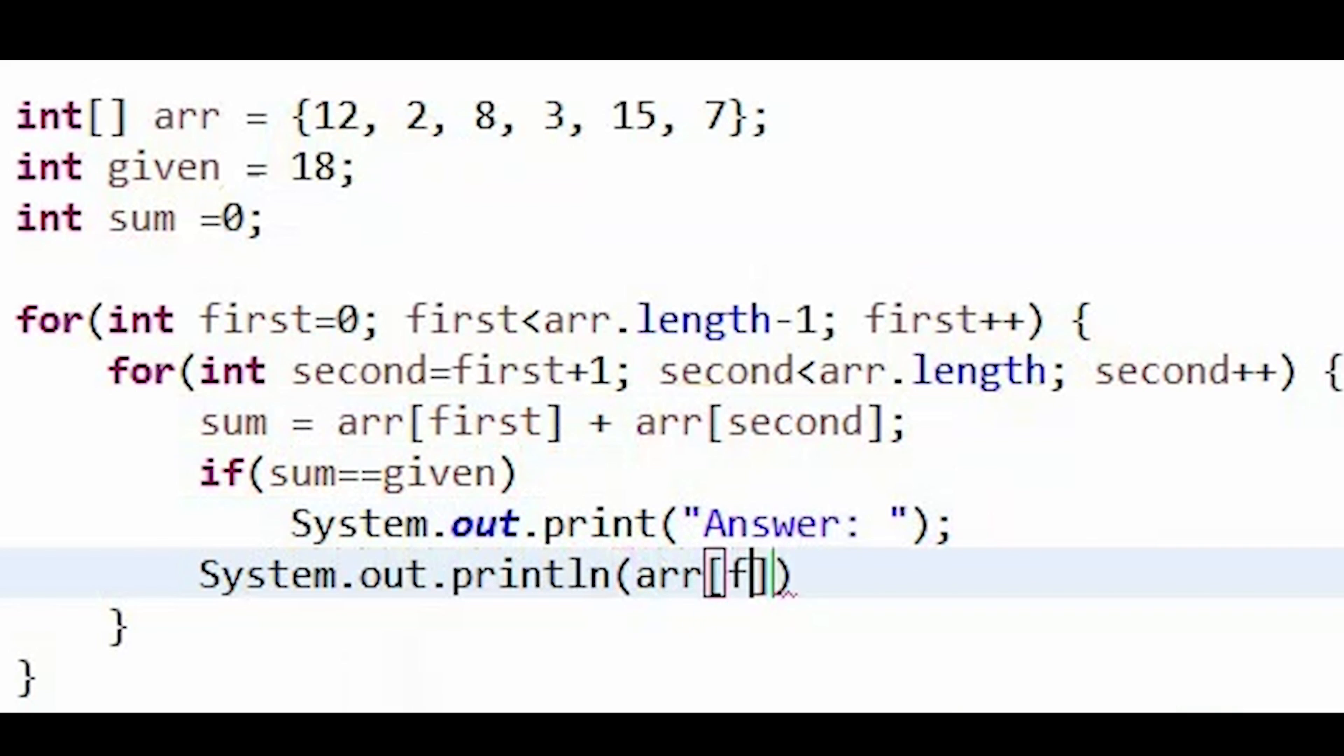
type("irst")
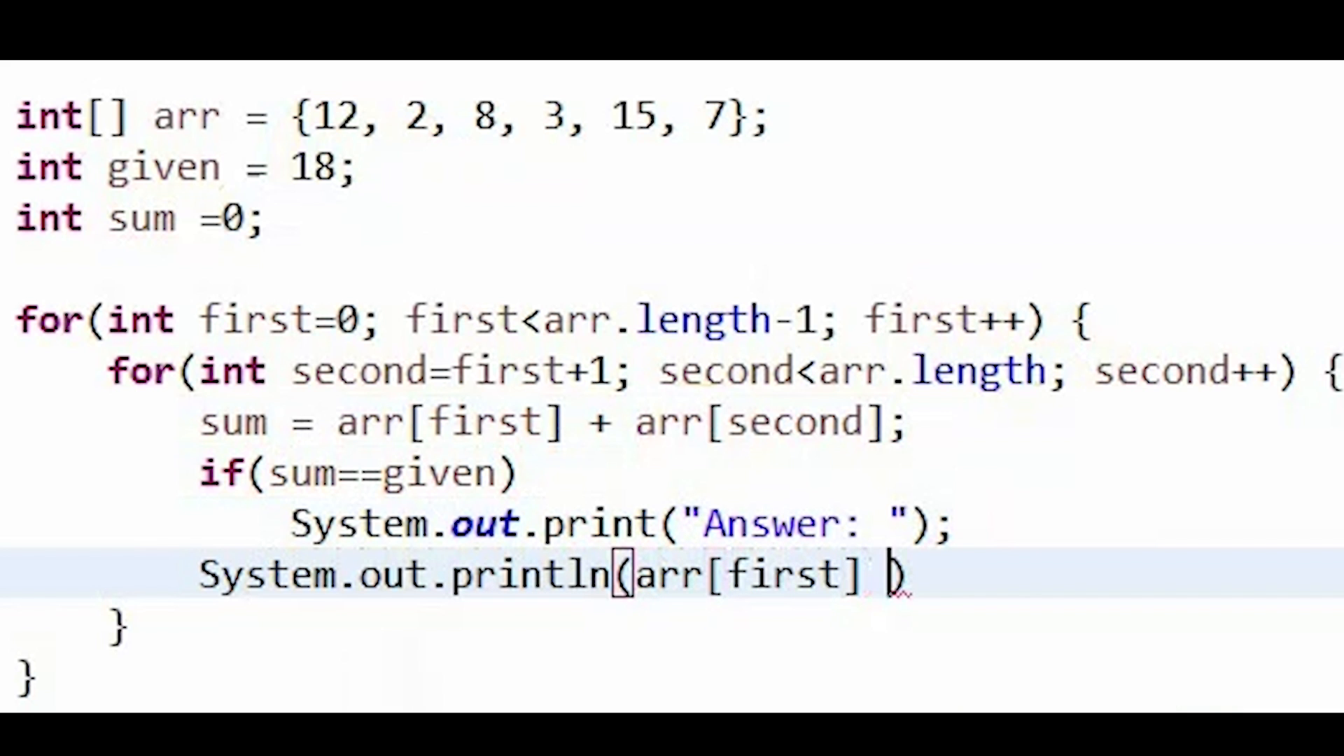
type("+ \" \"")
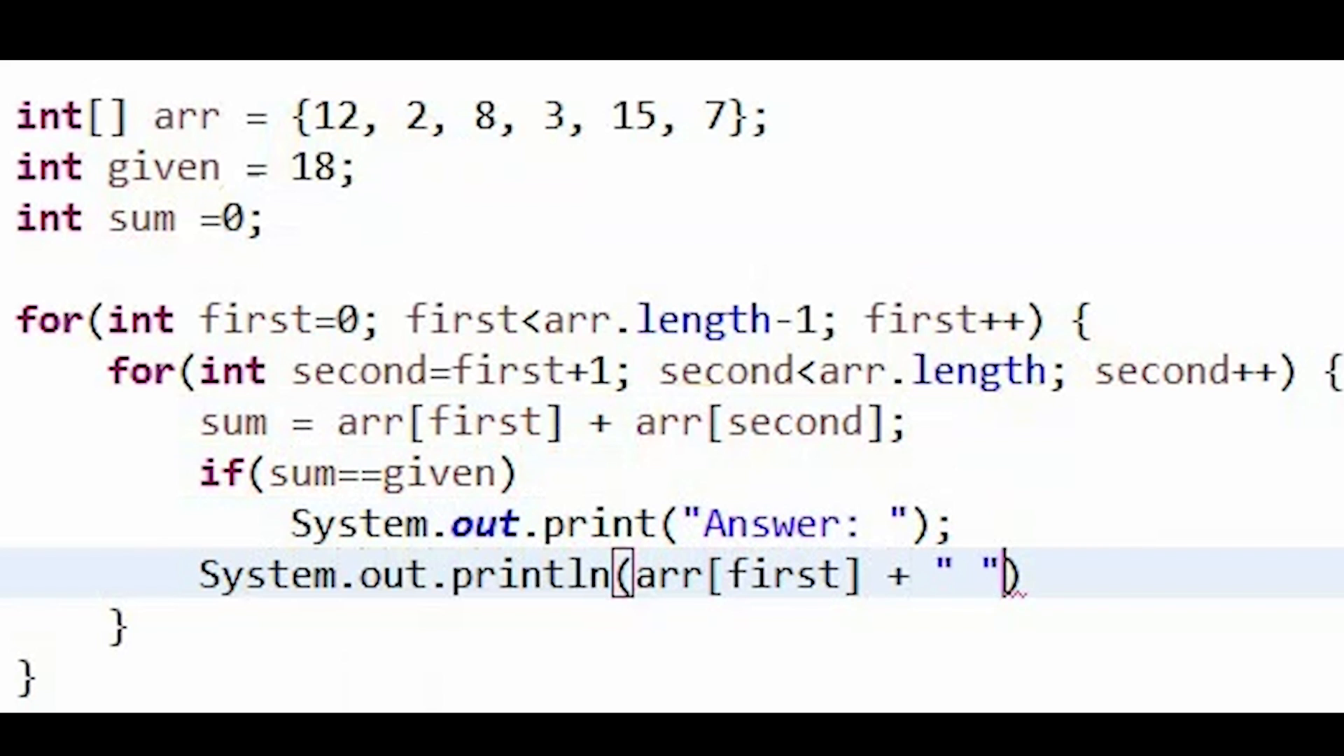
type("+")
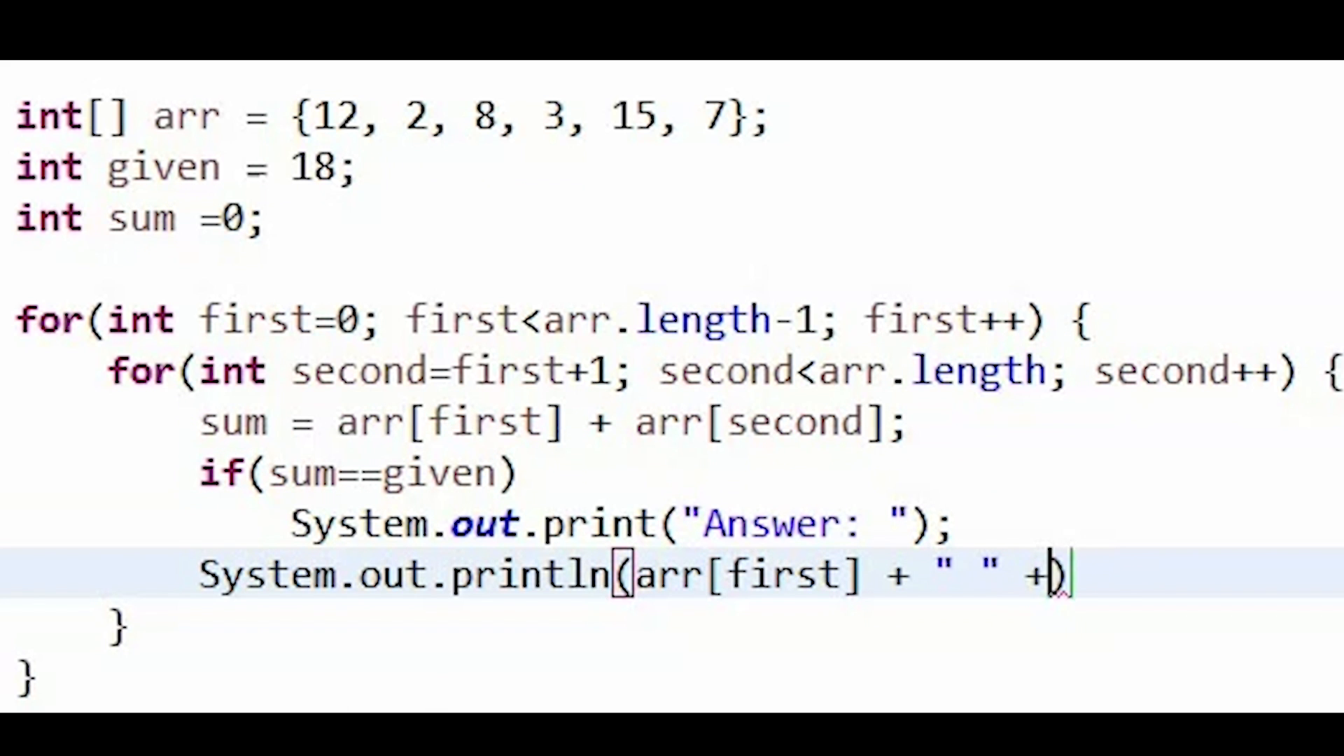
type("arr[sec")
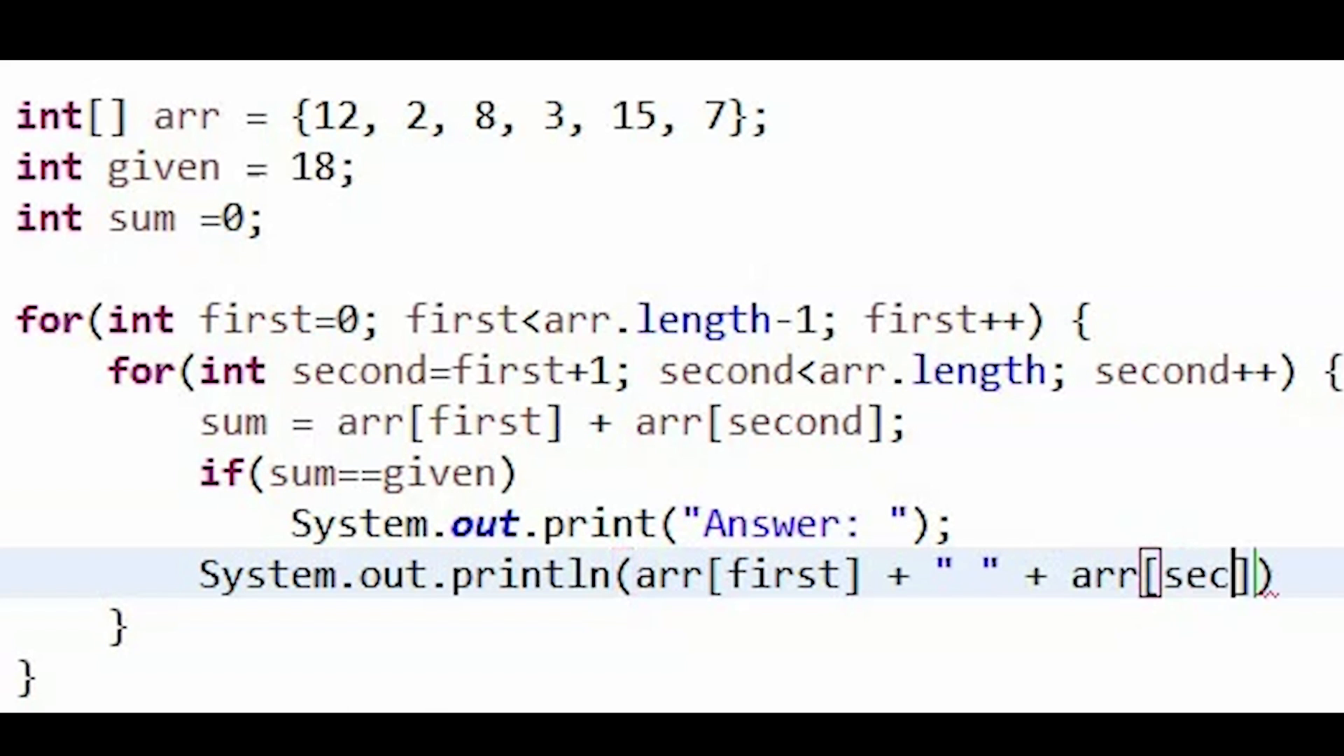
type("ond")
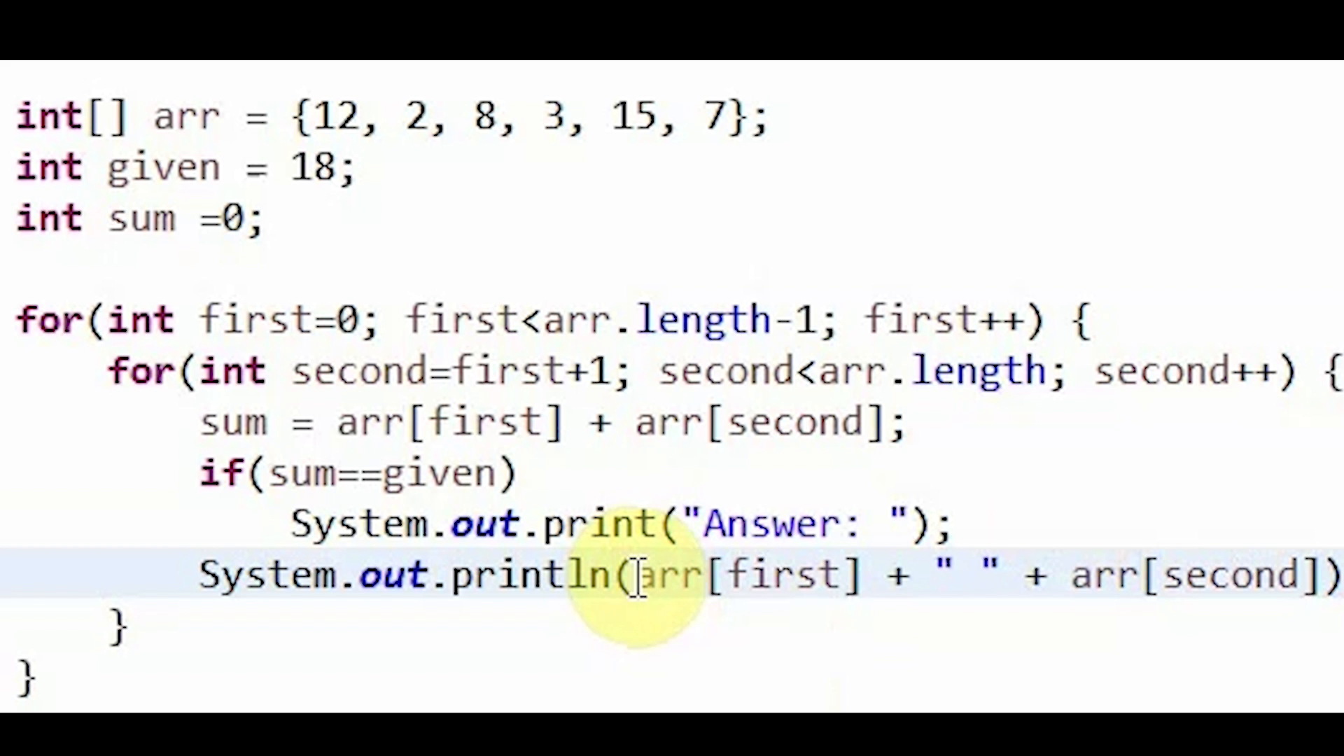
left_click_drag(651, 574, 934, 574)
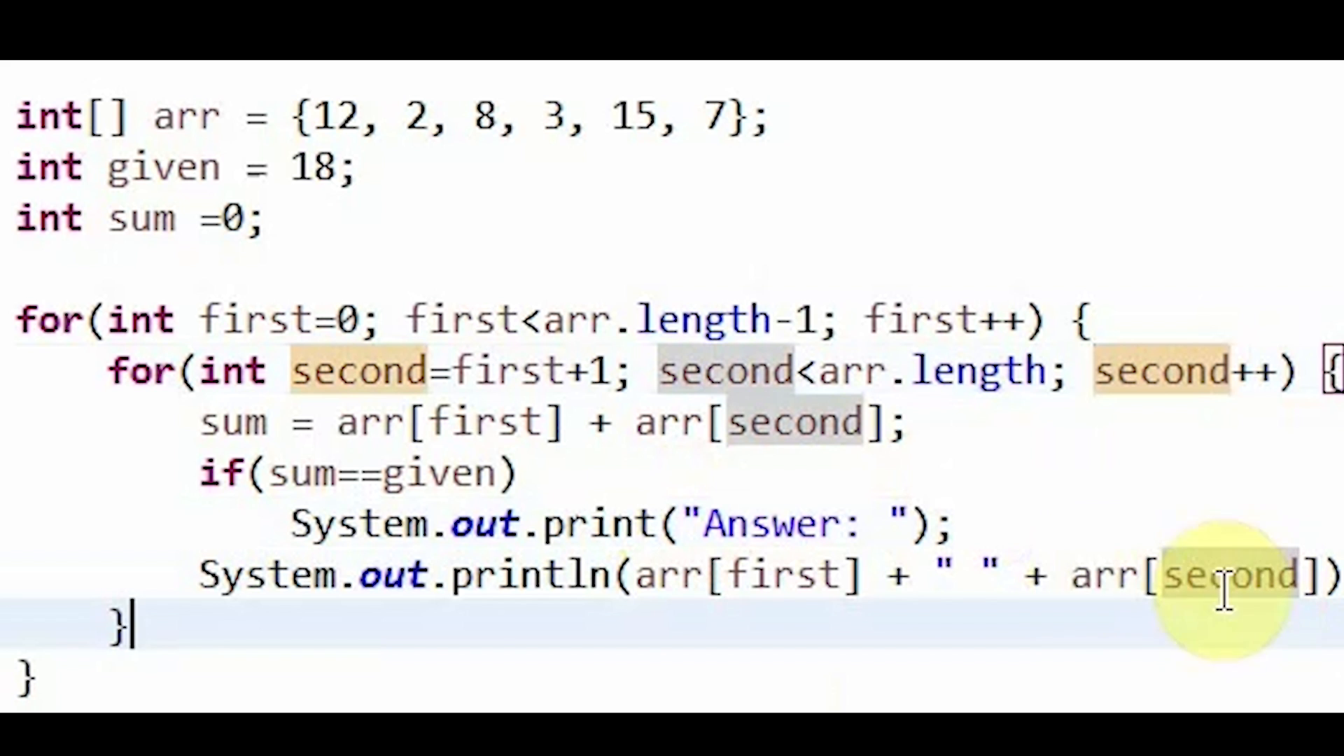
mouse_move(699, 549)
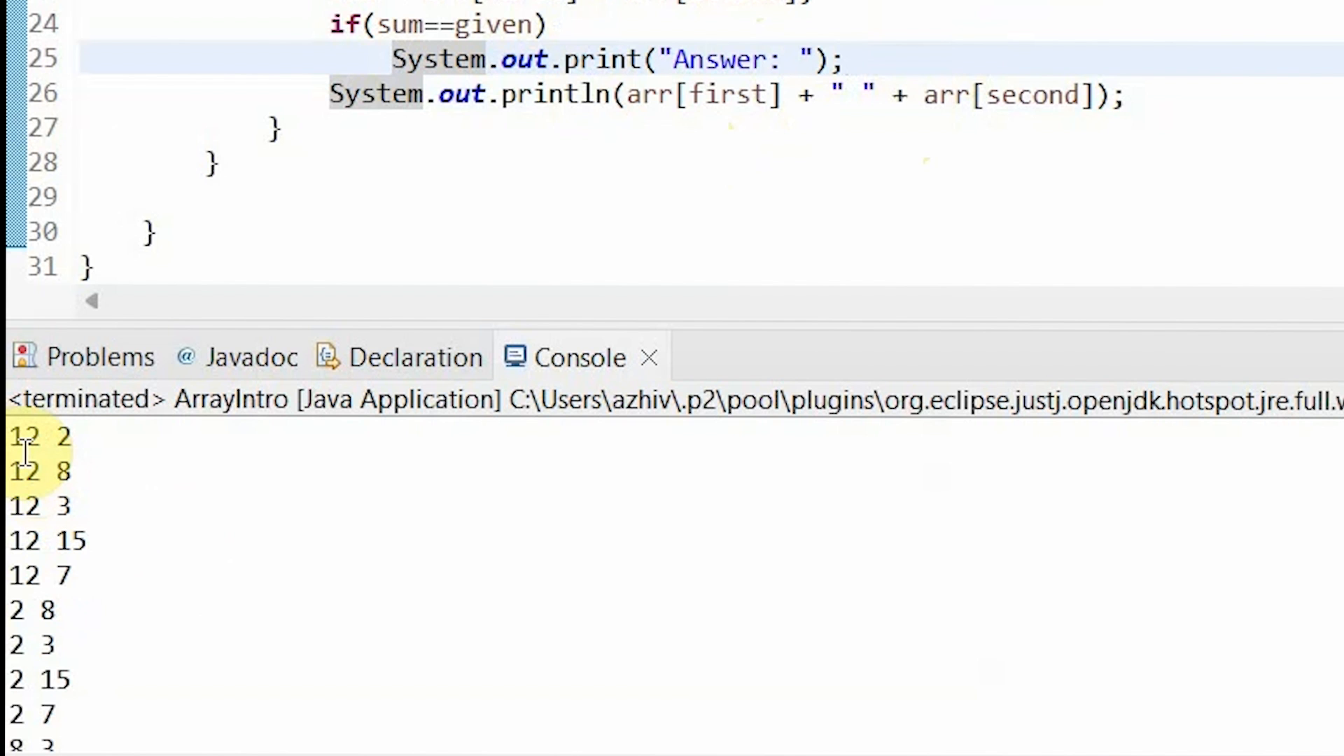
Run ArrayIntro so the console lists every array pair.
left_click(846, 59)
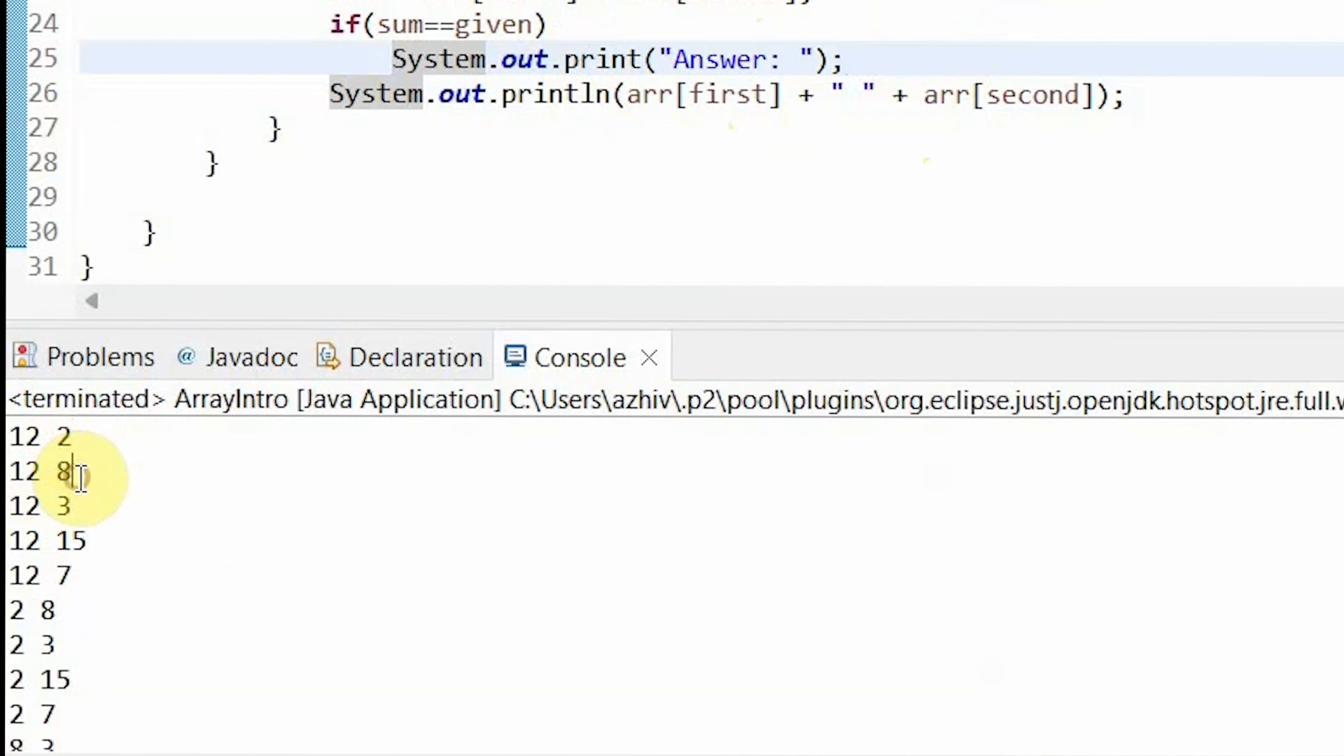
mouse_move(94, 556)
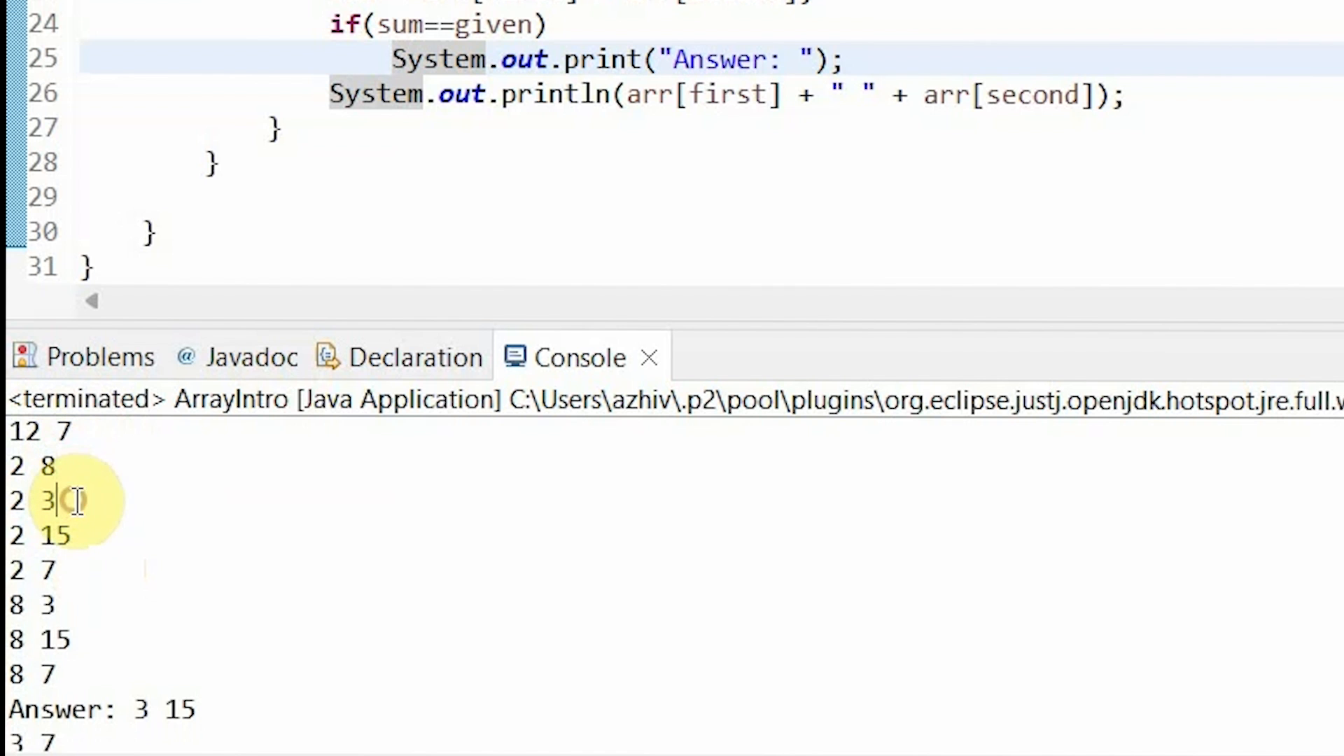
mouse_move(77, 605)
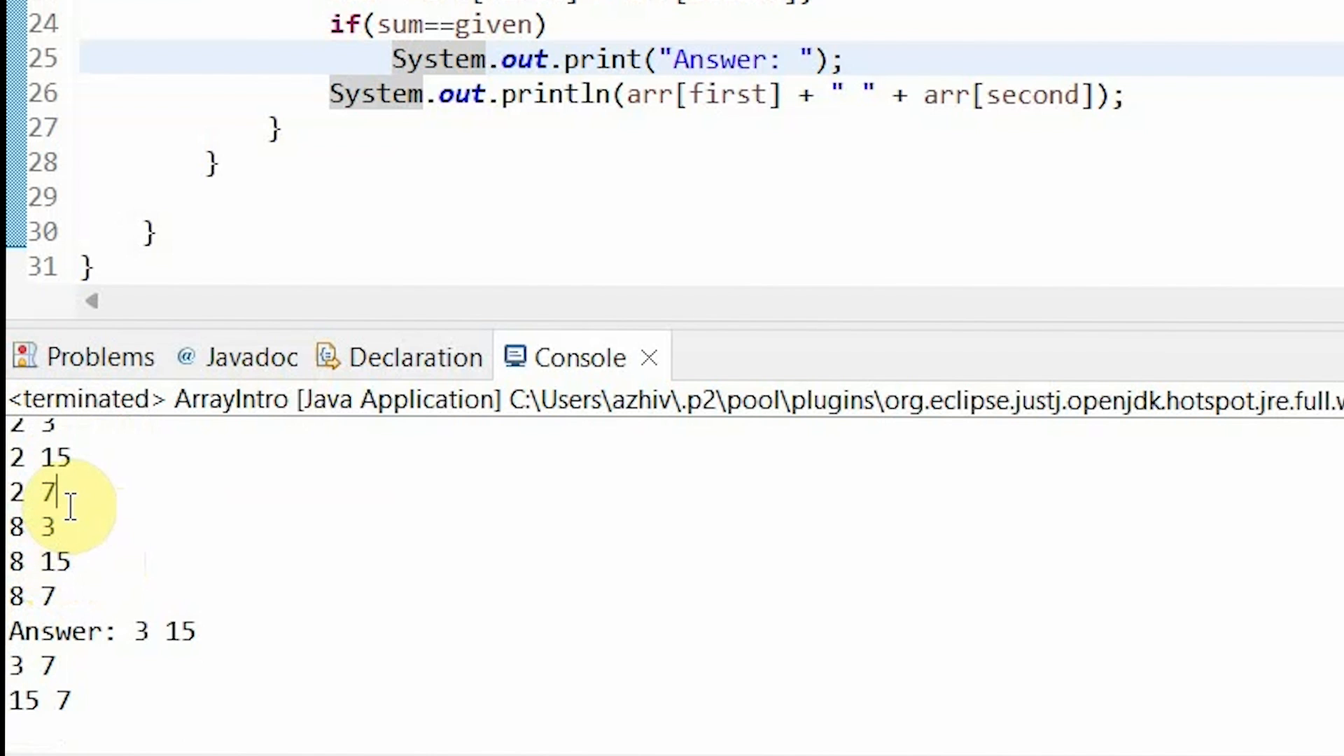
mouse_move(60, 525)
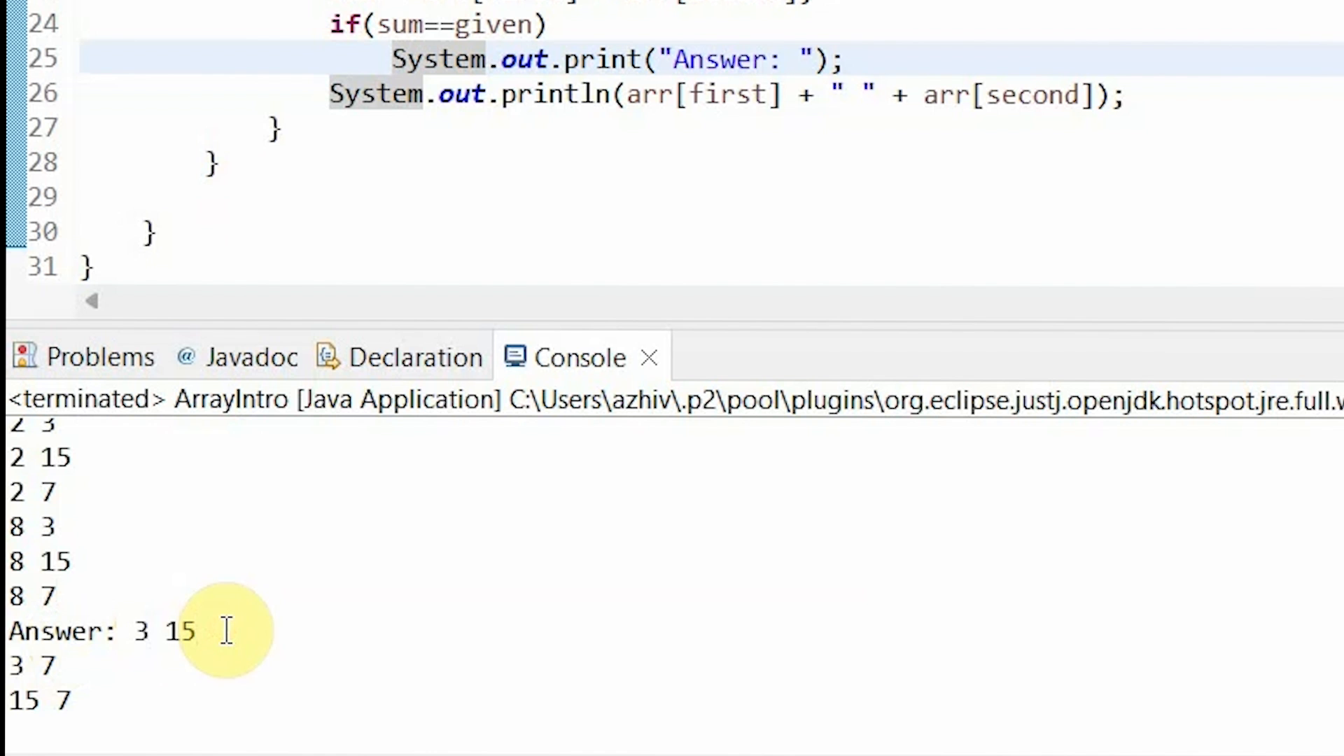
double_click(98, 631)
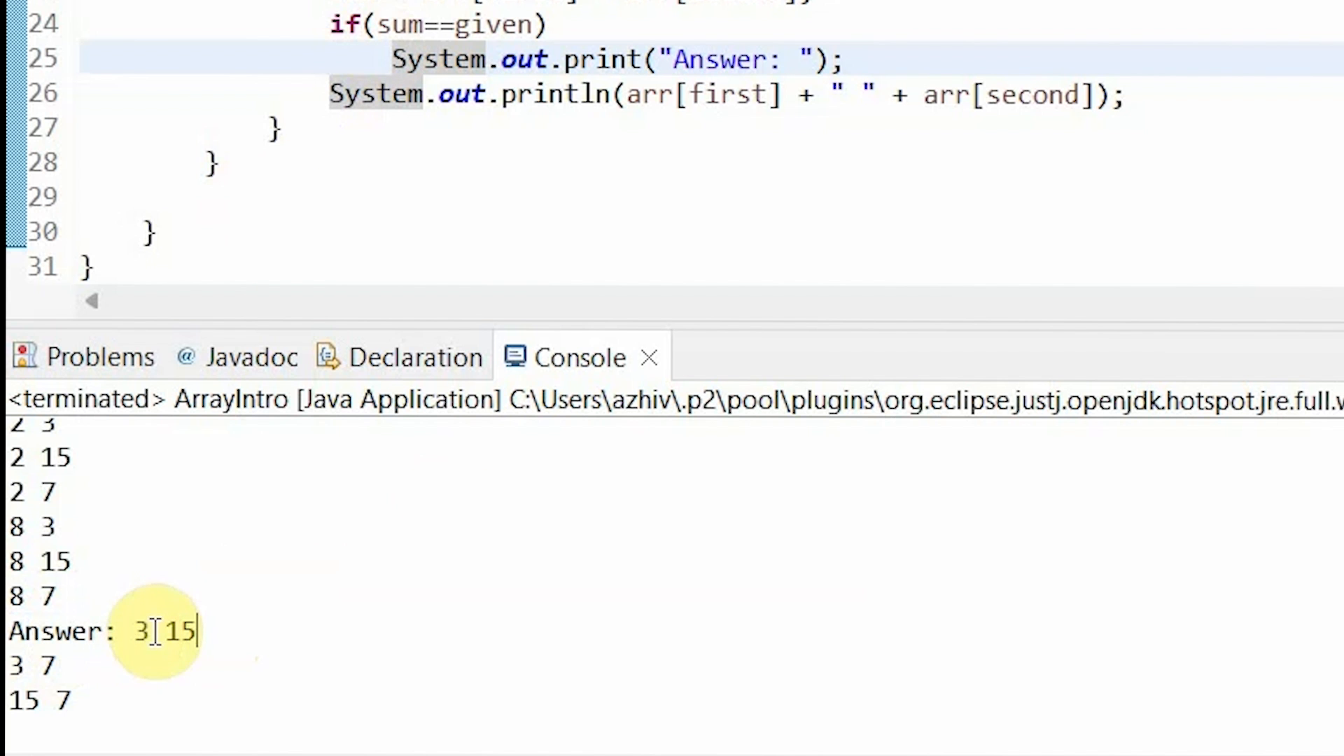
mouse_move(238, 643)
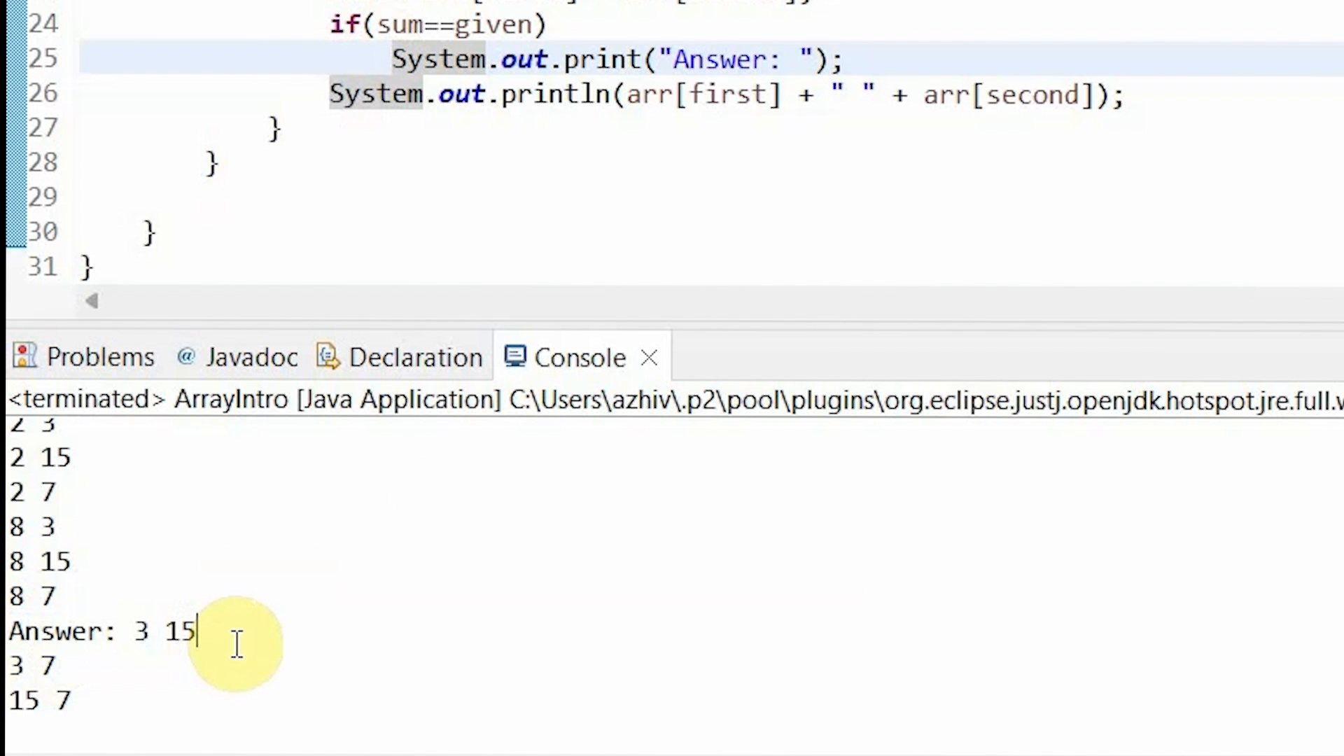